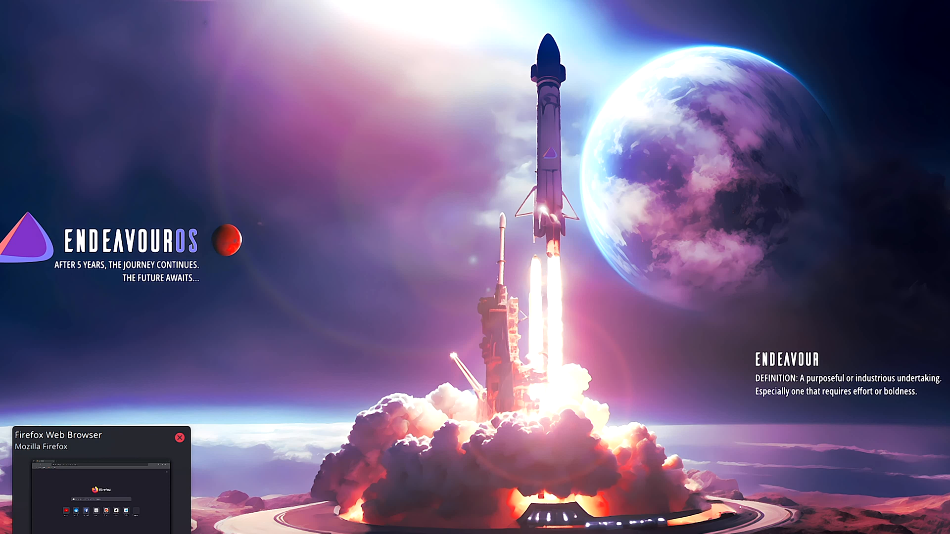
# Launch Firefox to search Google for 'reaper'.
pyautogui.click(101, 496)
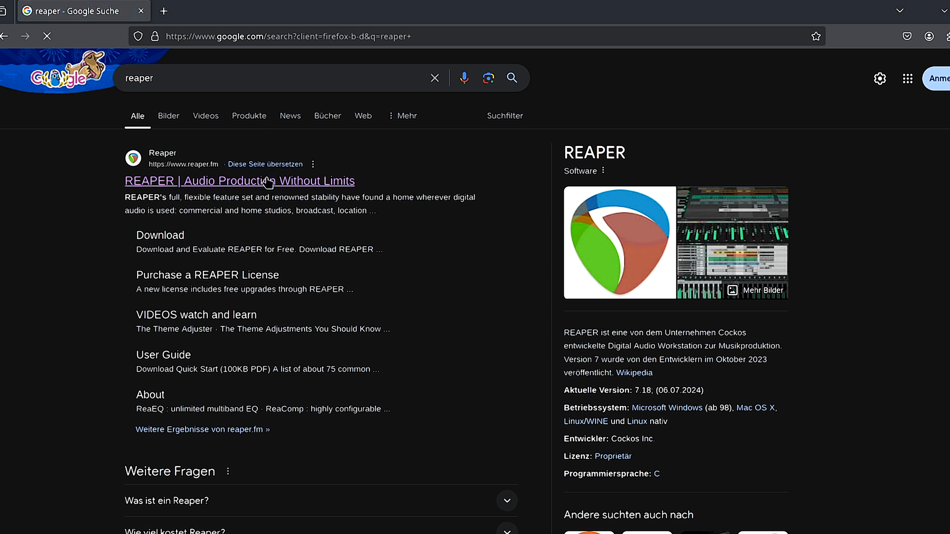
# Open the REAPER site, then the ReaPack and SWS extension pages in new tabs.
pyautogui.click(238, 182)
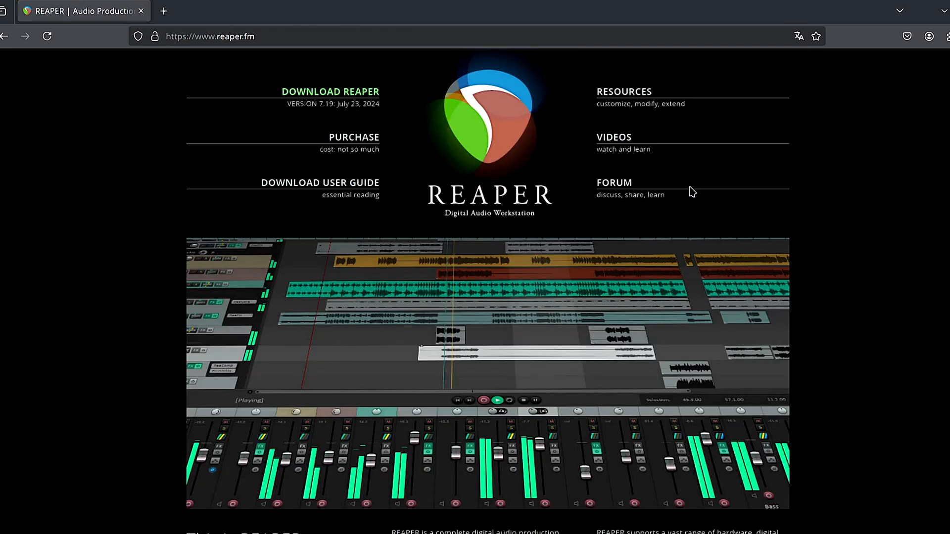
pyautogui.click(623, 92)
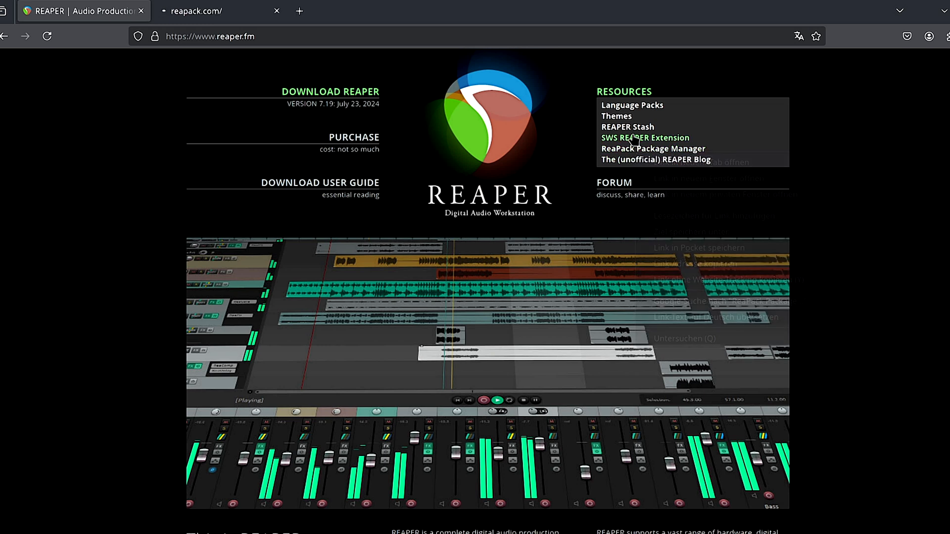
pyautogui.rightClick(632, 140)
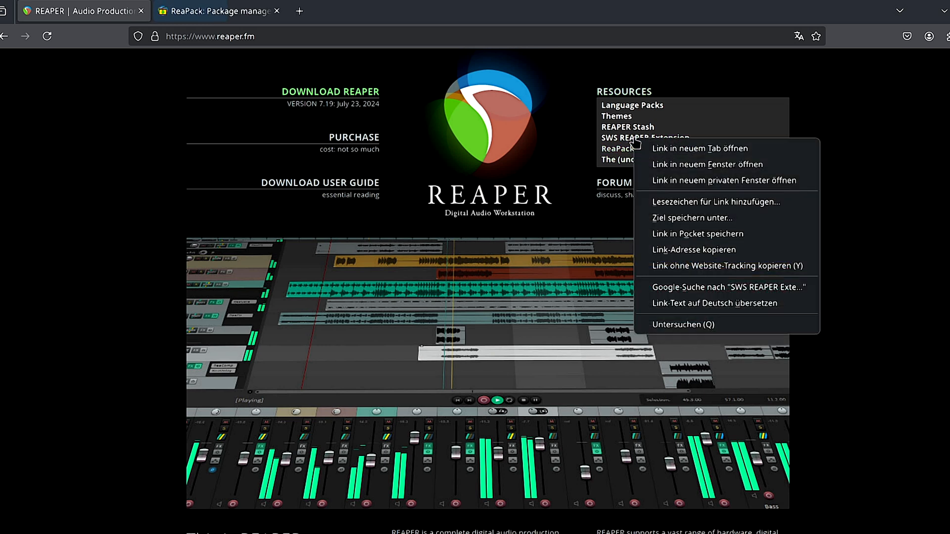
pyautogui.click(698, 148)
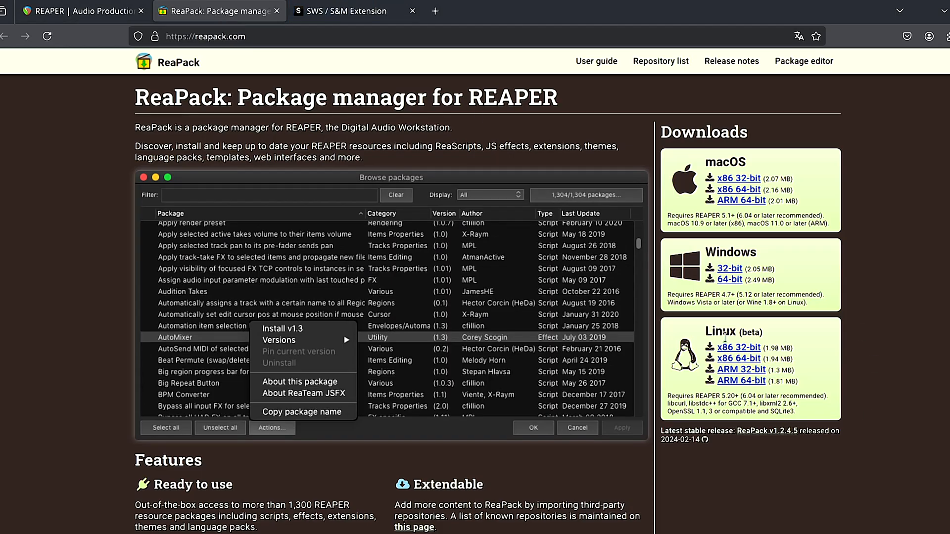
pyautogui.moveTo(745, 374)
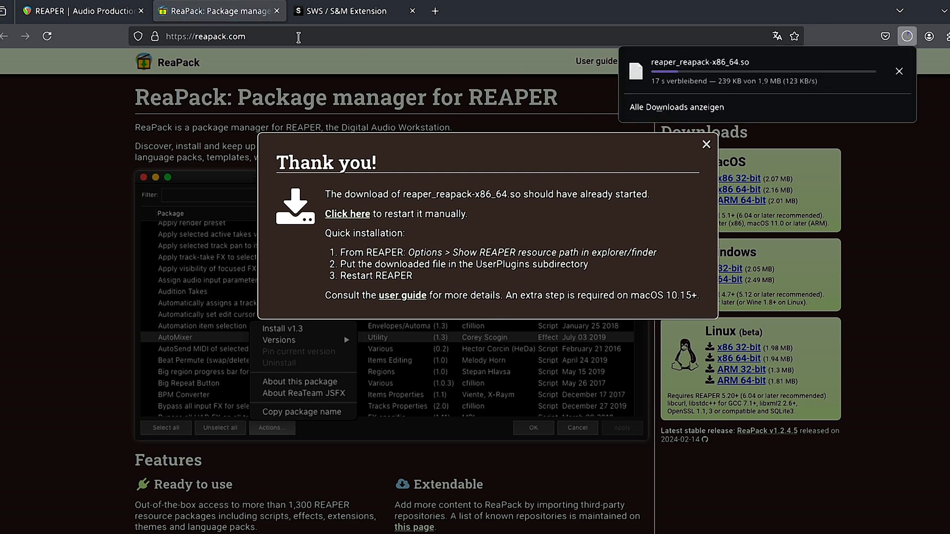
pyautogui.click(339, 11)
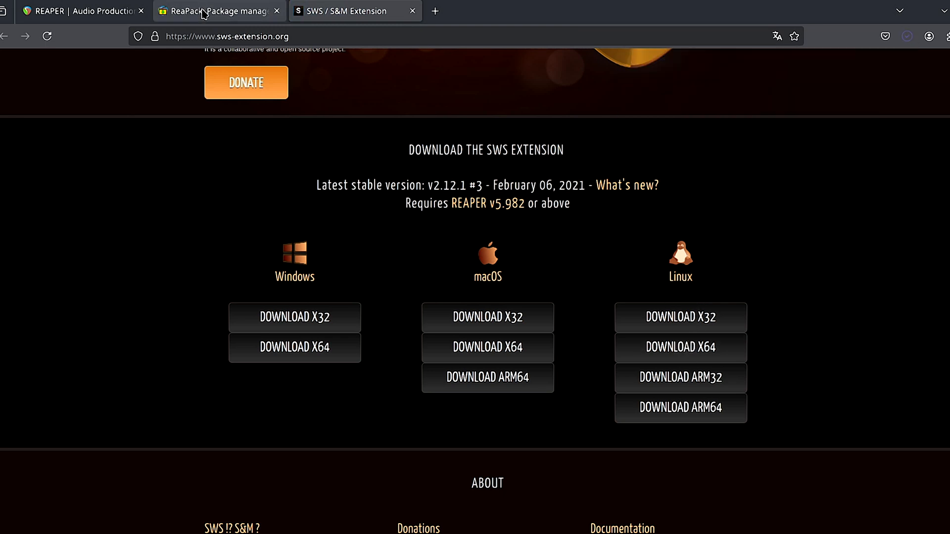
# Switch back to the 'ReaPack: Package manager' tab.
pyautogui.click(218, 11)
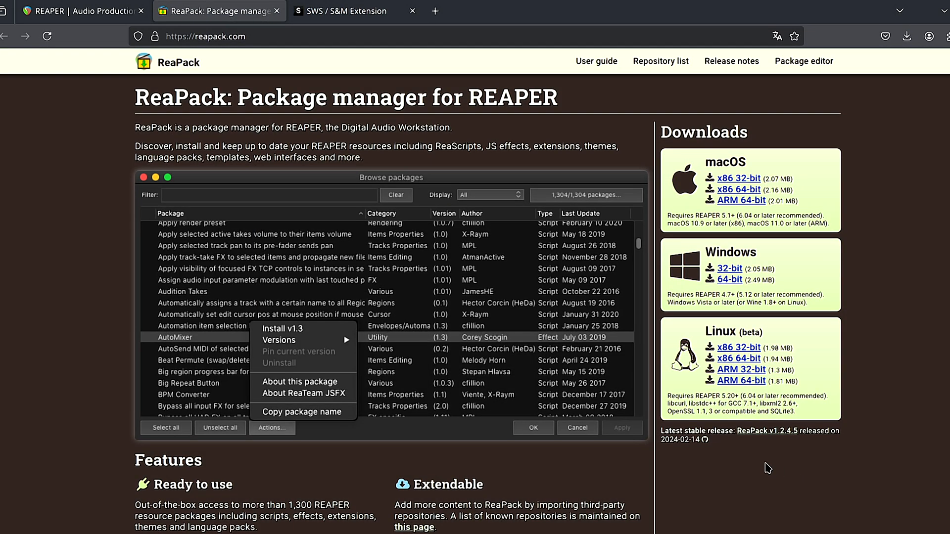
pyautogui.moveTo(667, 391)
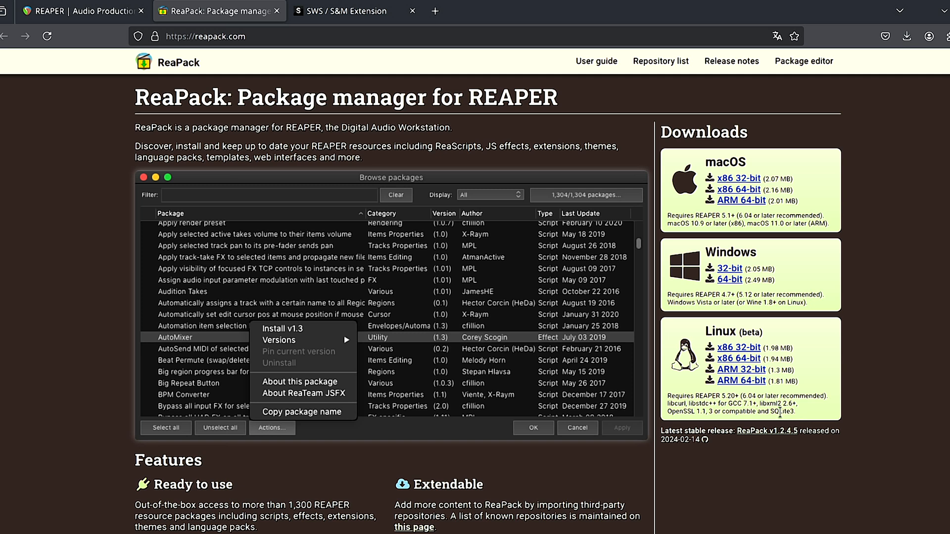
pyautogui.moveTo(899, 295)
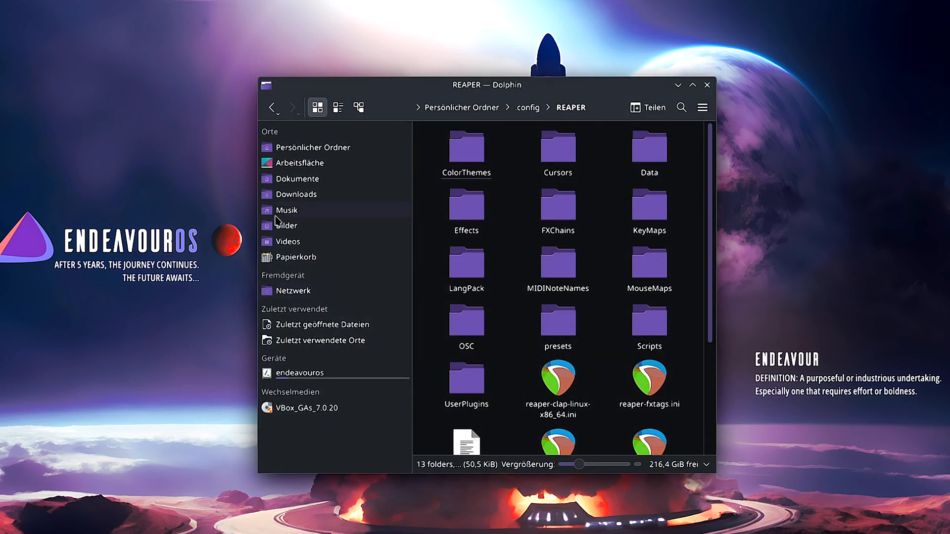
# Delete the leftover reaper_linux_x86_64 folder from Downloads.
pyautogui.click(297, 194)
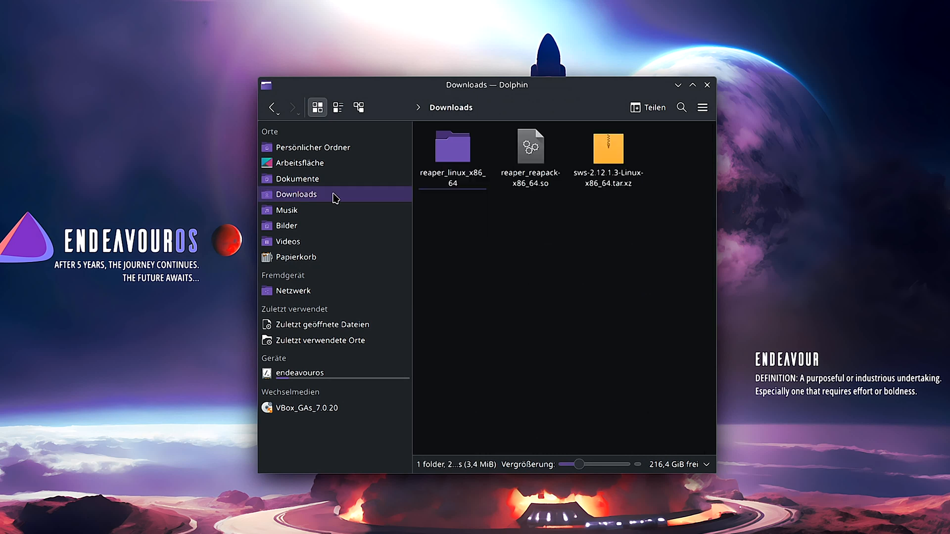
pyautogui.moveTo(456, 245)
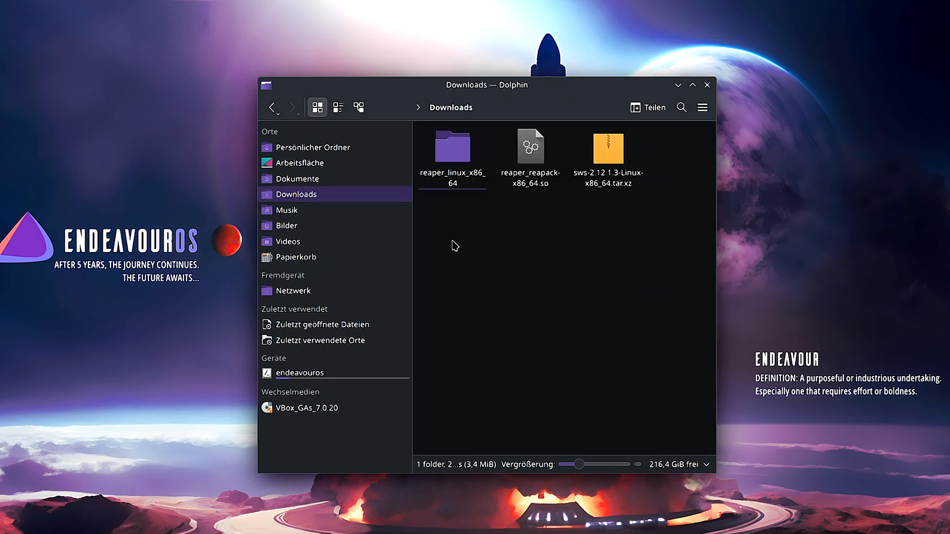
pyautogui.click(452, 148)
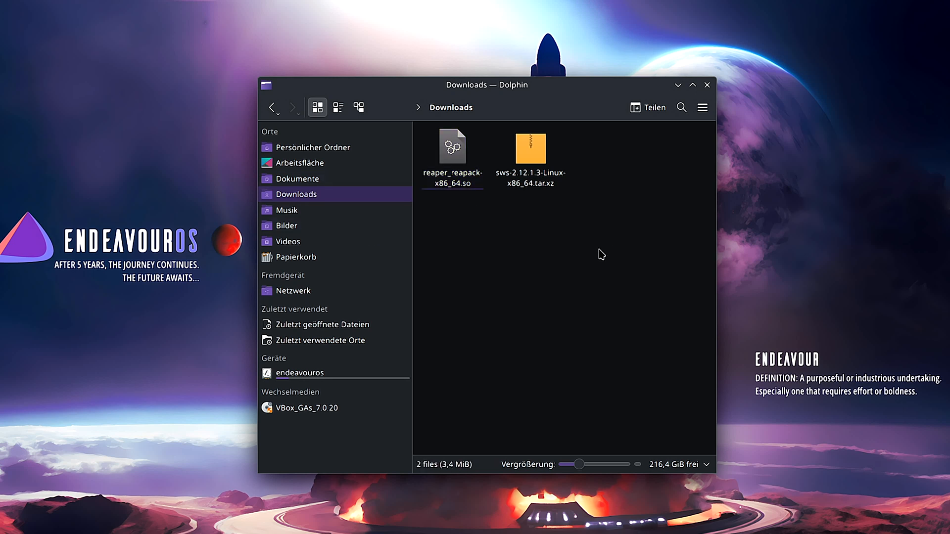
pyautogui.rightClick(529, 148)
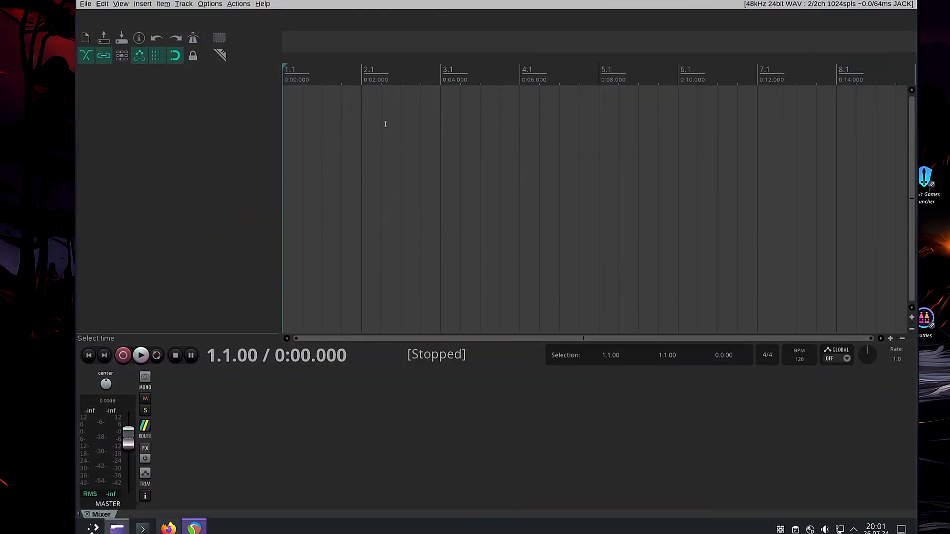
# Show REAPER's resource path in the file manager from the Options menu.
pyautogui.click(210, 4)
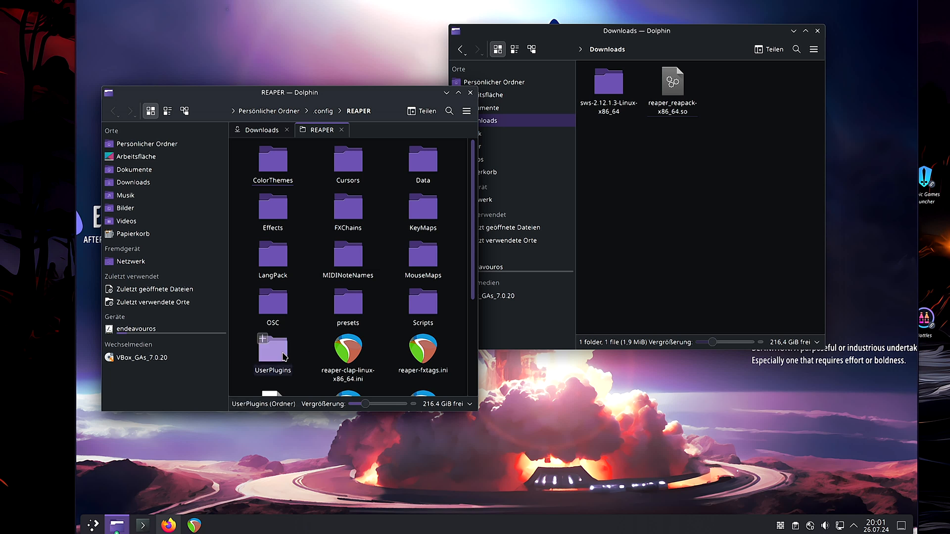
# Move reaper_reapack-x86_64.so and reaper_sws-x86_64.so into REAPER's UserPlugins folder.
pyautogui.scroll(-3)
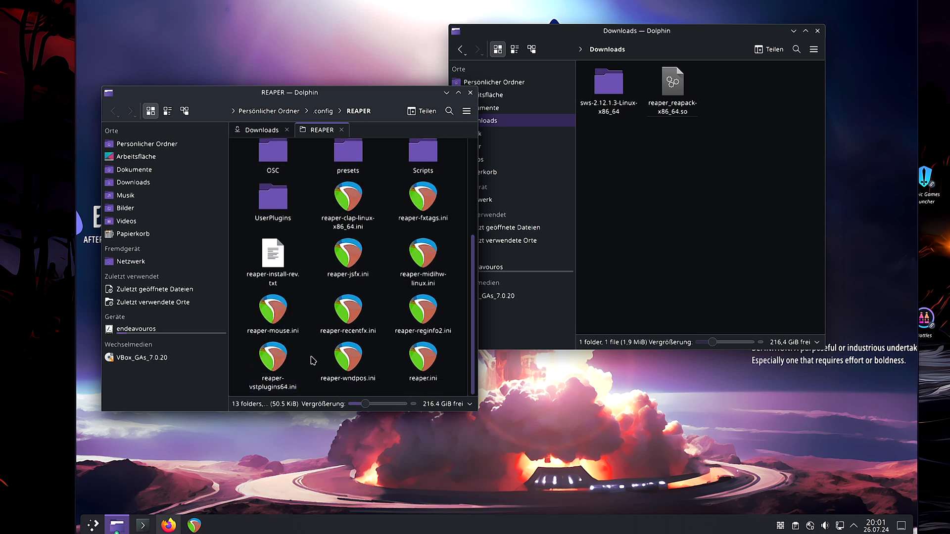
pyautogui.doubleClick(273, 197)
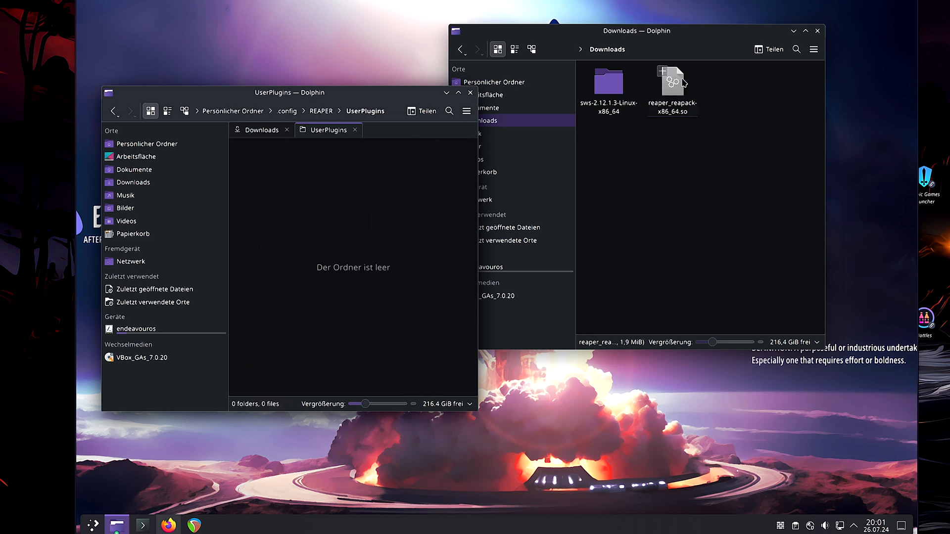
pyautogui.moveTo(675, 100)
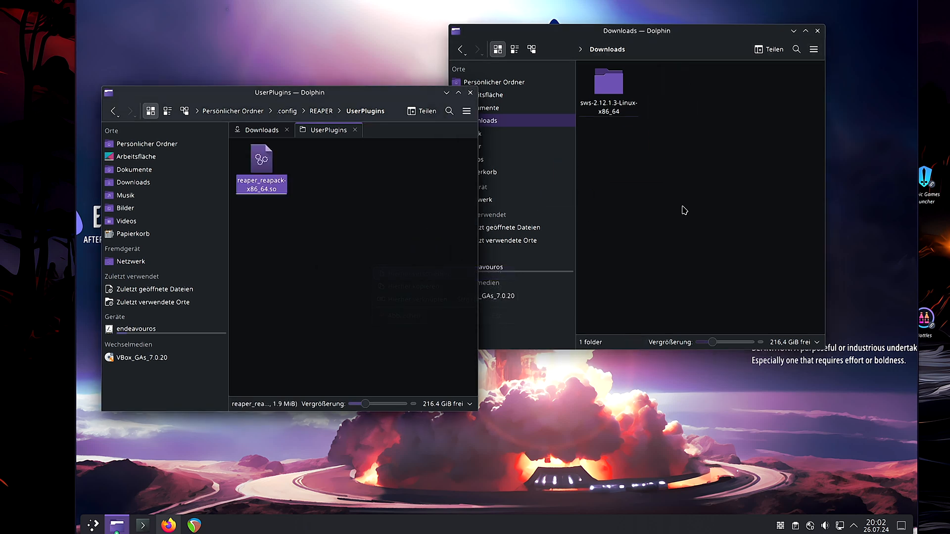
pyautogui.doubleClick(609, 81)
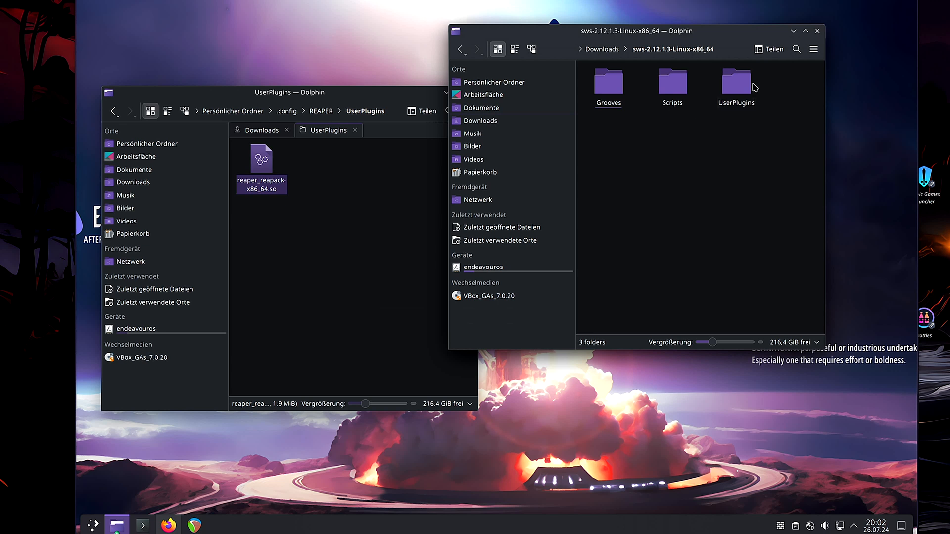
pyautogui.moveTo(710, 78)
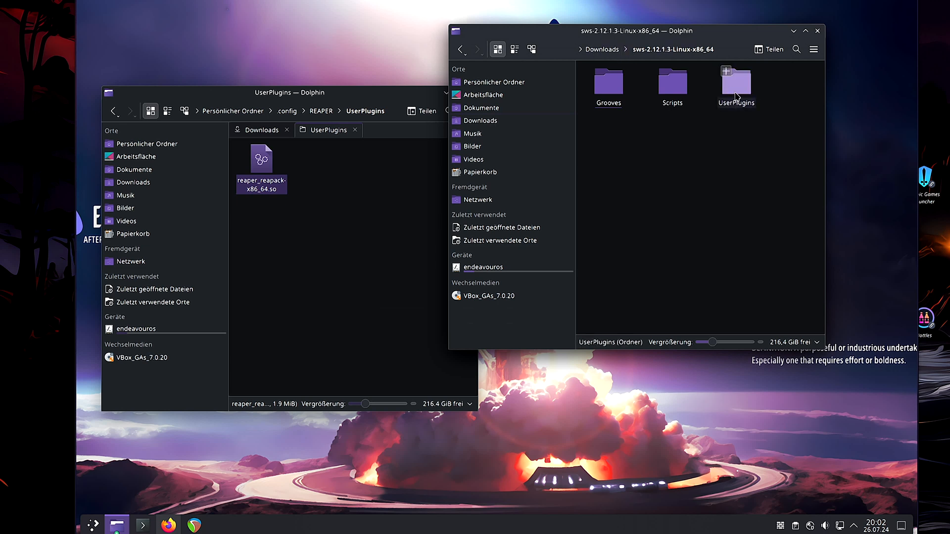
pyautogui.doubleClick(736, 80)
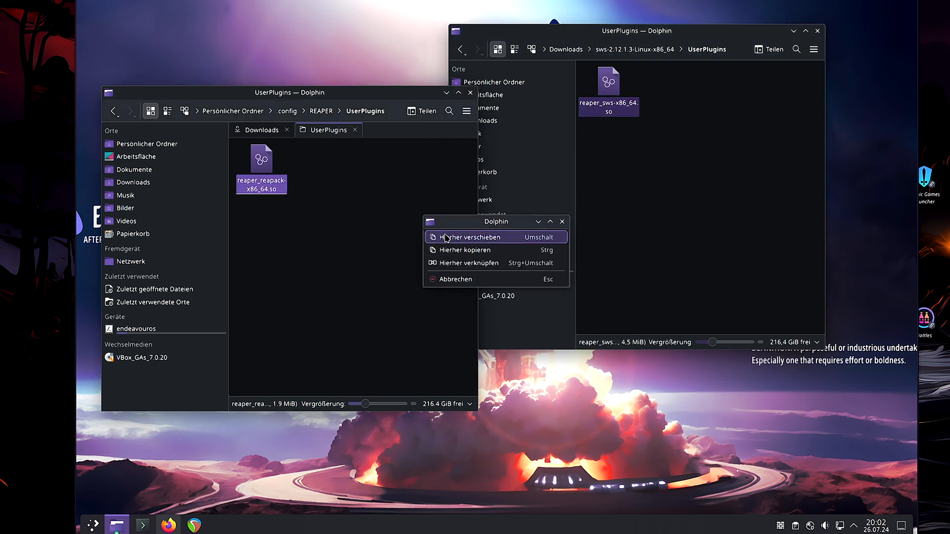
pyautogui.click(464, 250)
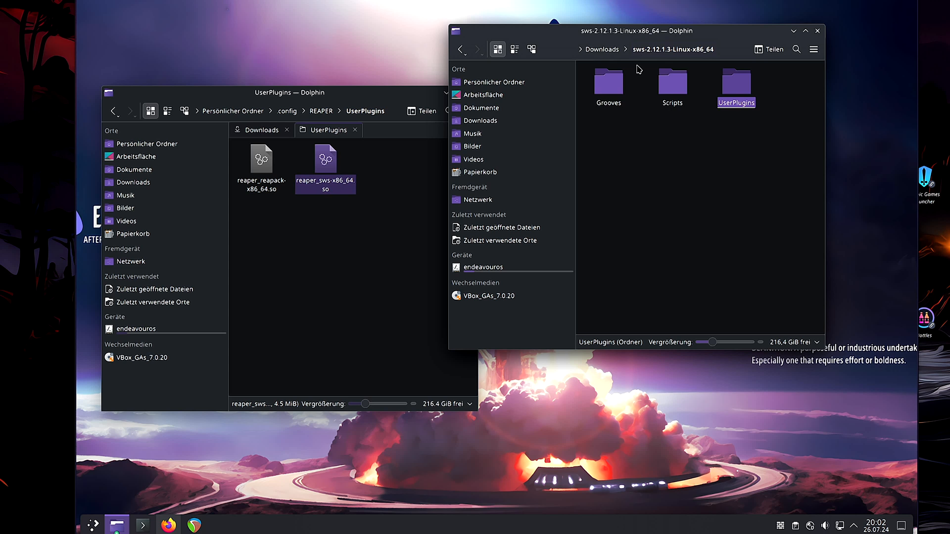
# Put sws_python.py and sws_python64.py into REAPER/Scripts and Grooves into ~/.config/REAPER.
pyautogui.doubleClick(672, 82)
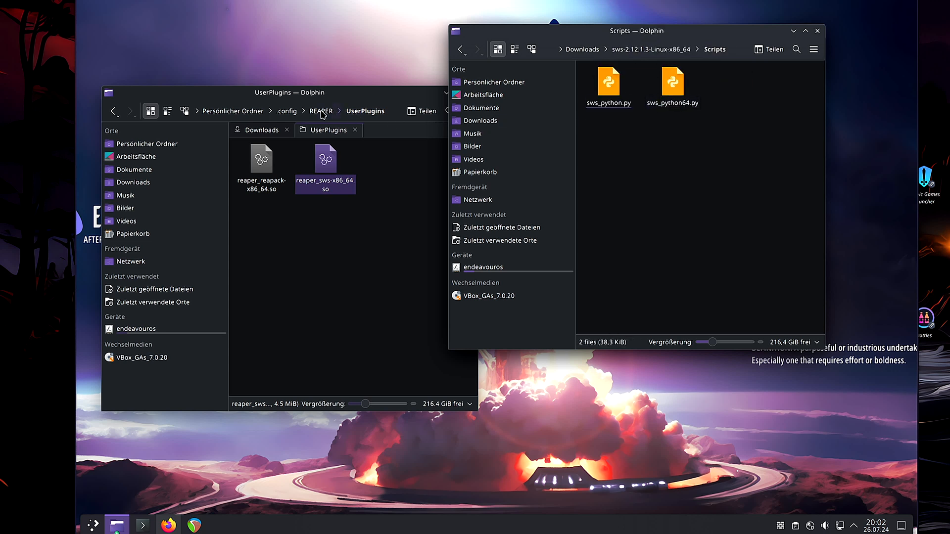
pyautogui.click(320, 110)
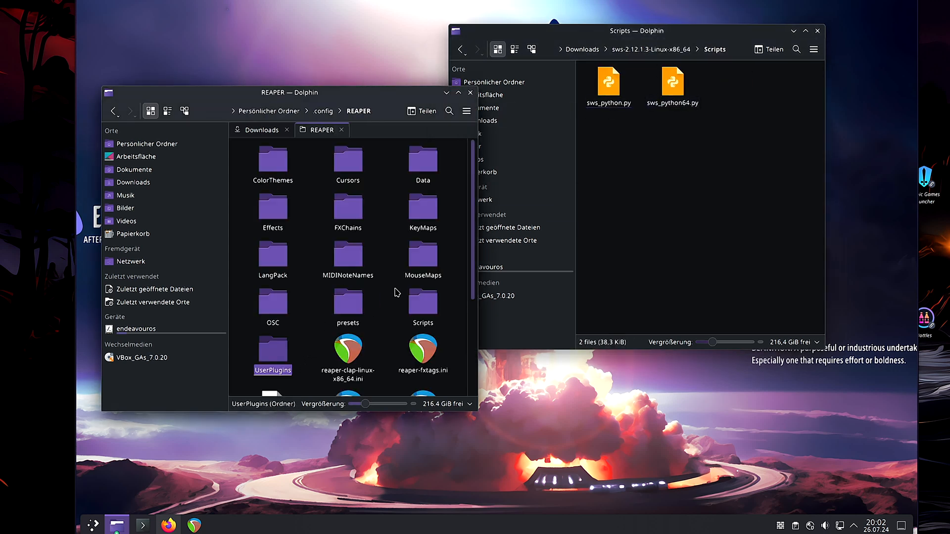
pyautogui.moveTo(434, 325)
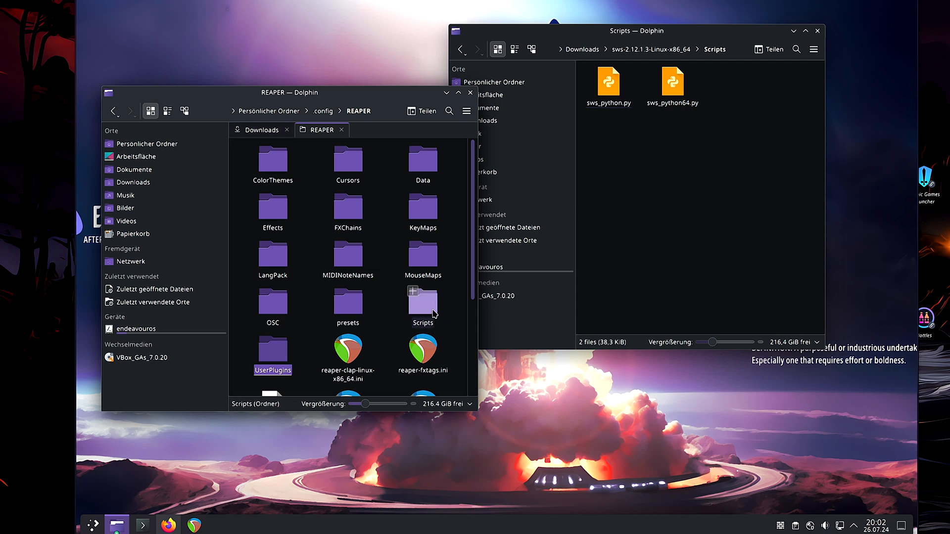
pyautogui.click(422, 301)
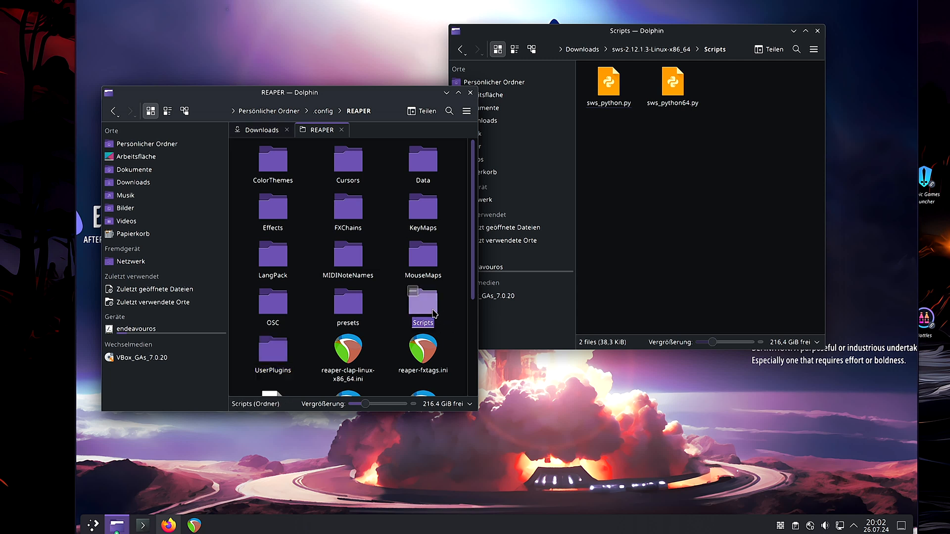
pyautogui.doubleClick(423, 302)
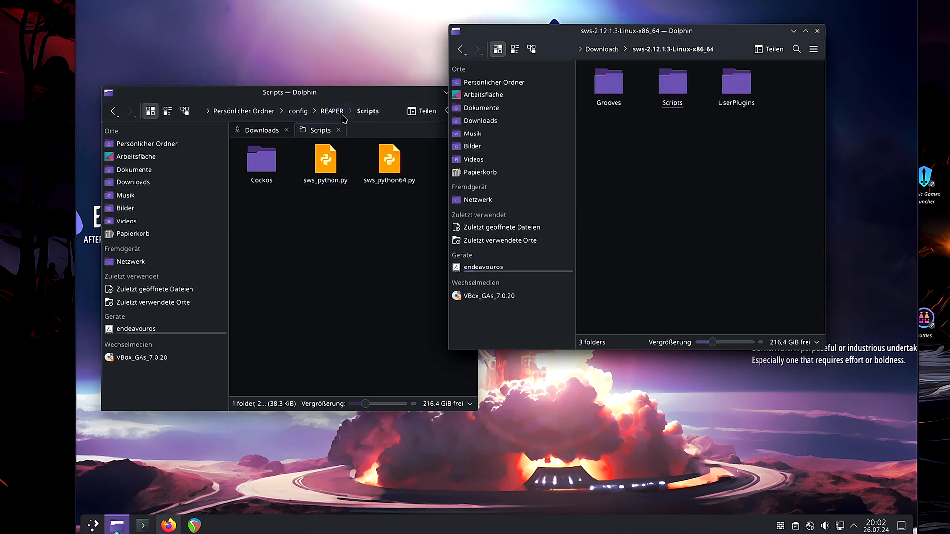
pyautogui.click(331, 111)
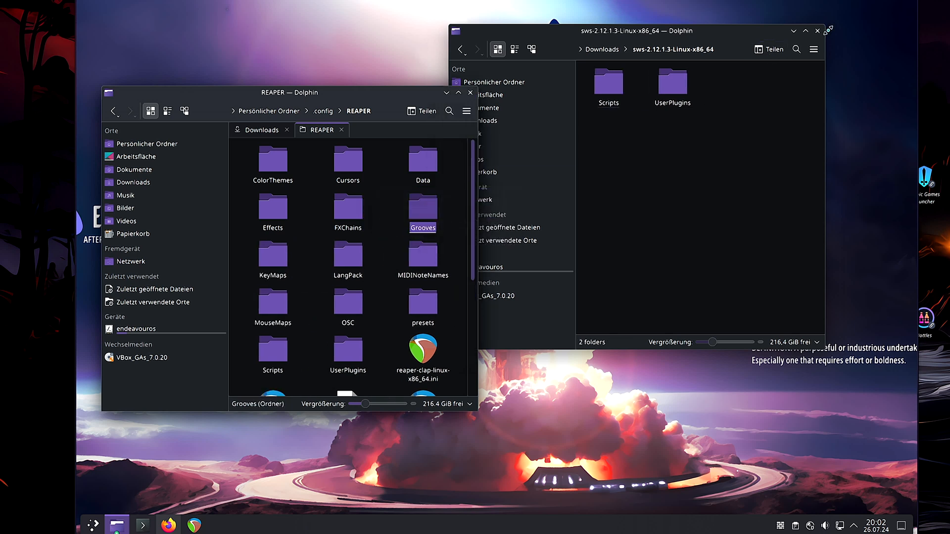
# Close the SWS window, maximize the REAPER folder window, and open Scripts.
pyautogui.click(807, 31)
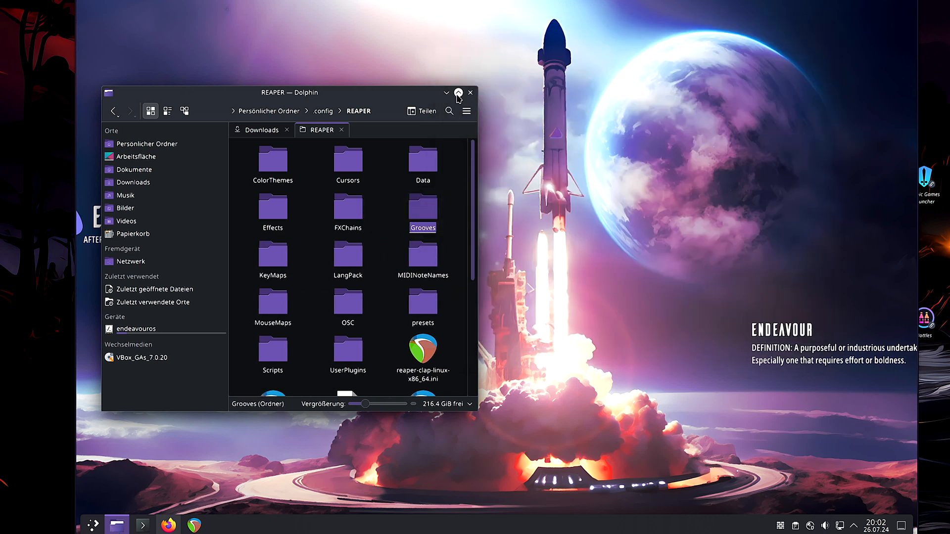
pyautogui.click(458, 93)
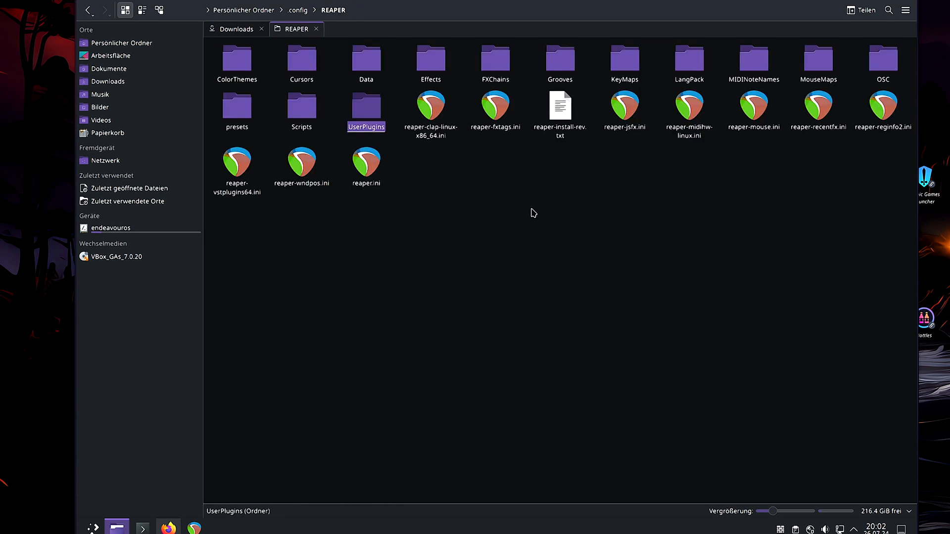
pyautogui.doubleClick(302, 107)
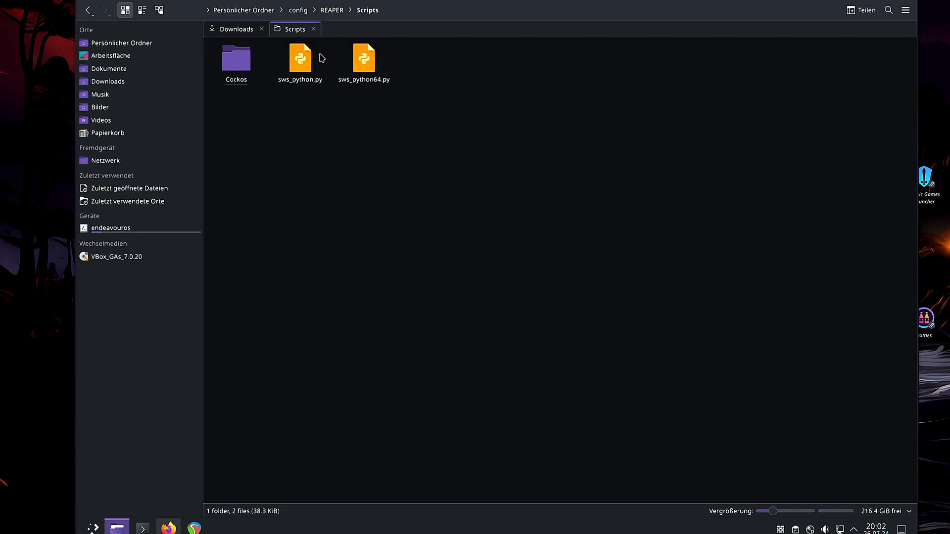
pyautogui.moveTo(345, 27)
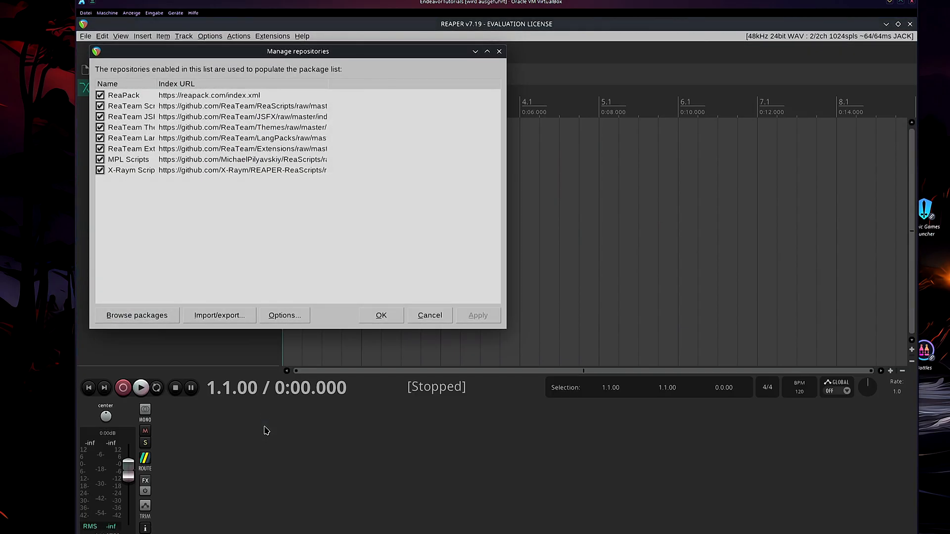
pyautogui.moveTo(286, 64)
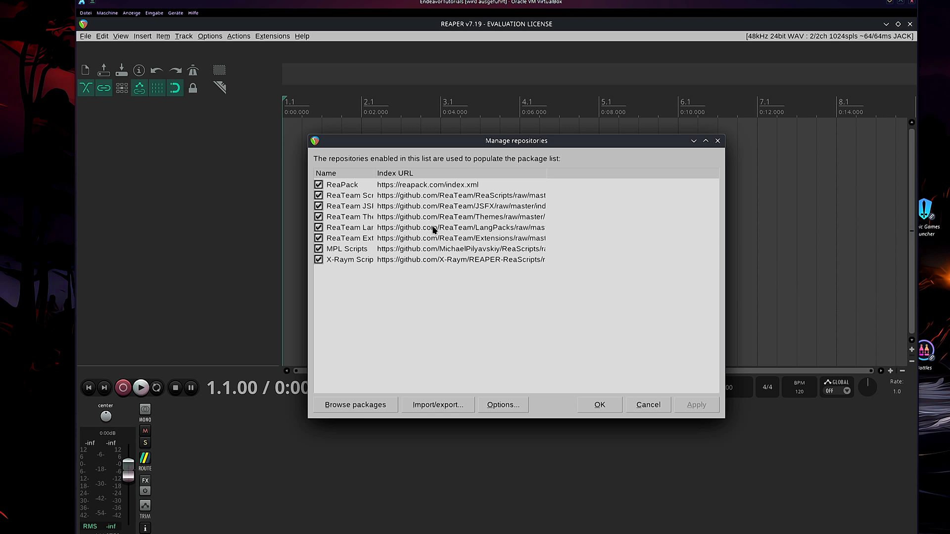
pyautogui.moveTo(291, 92)
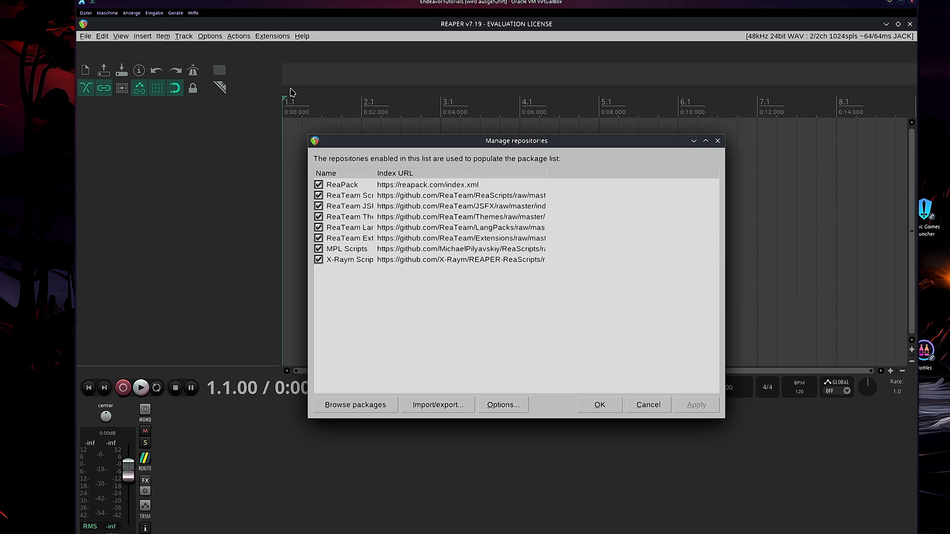
pyautogui.moveTo(424, 411)
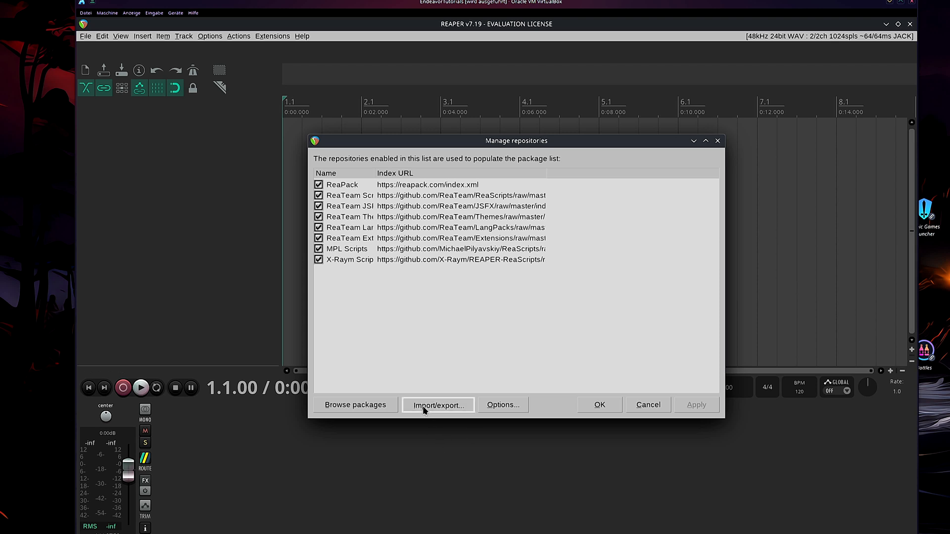
# Choose Import repositories under Import/export, then Discover repositories.
pyautogui.click(438, 405)
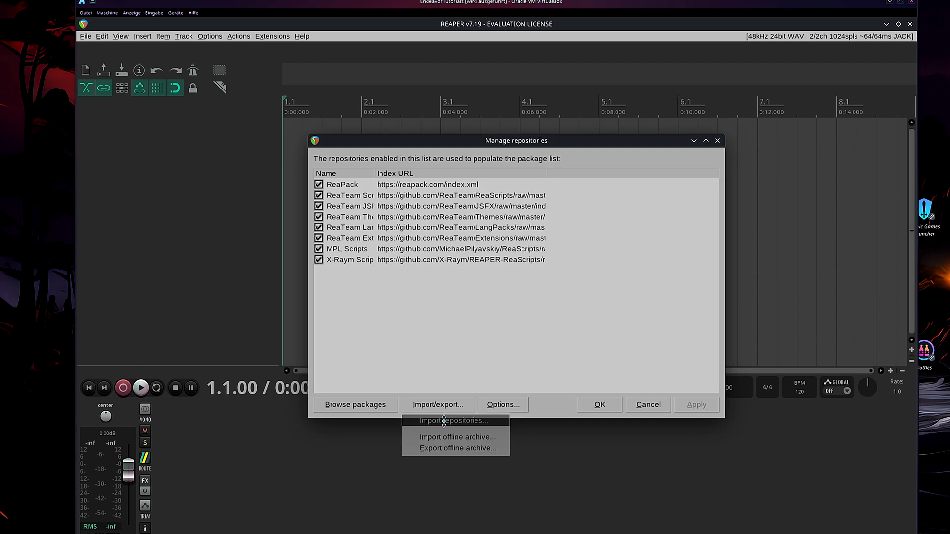
pyautogui.click(453, 421)
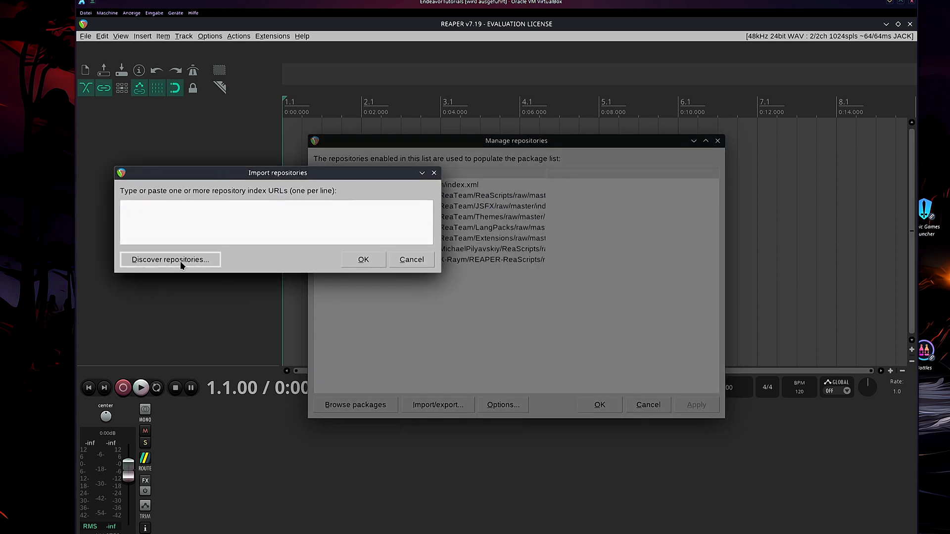
pyautogui.click(170, 259)
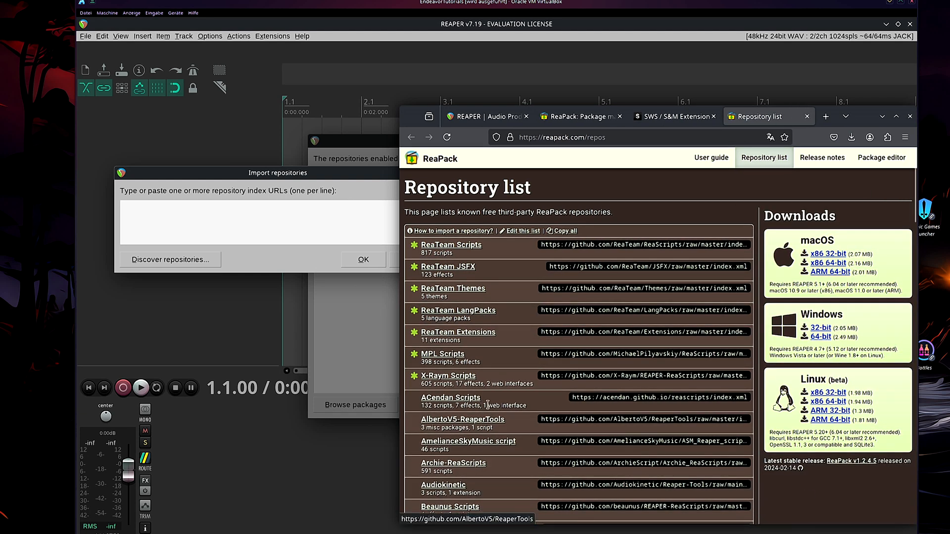
# Scroll through the reapack.com/repos list past X-Raym Scripts.
pyautogui.scroll(-3)
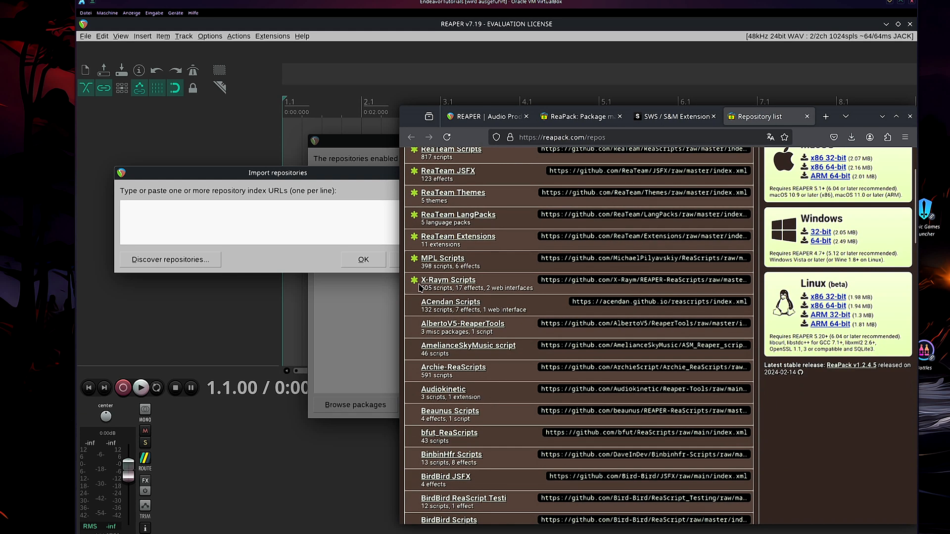
pyautogui.scroll(3)
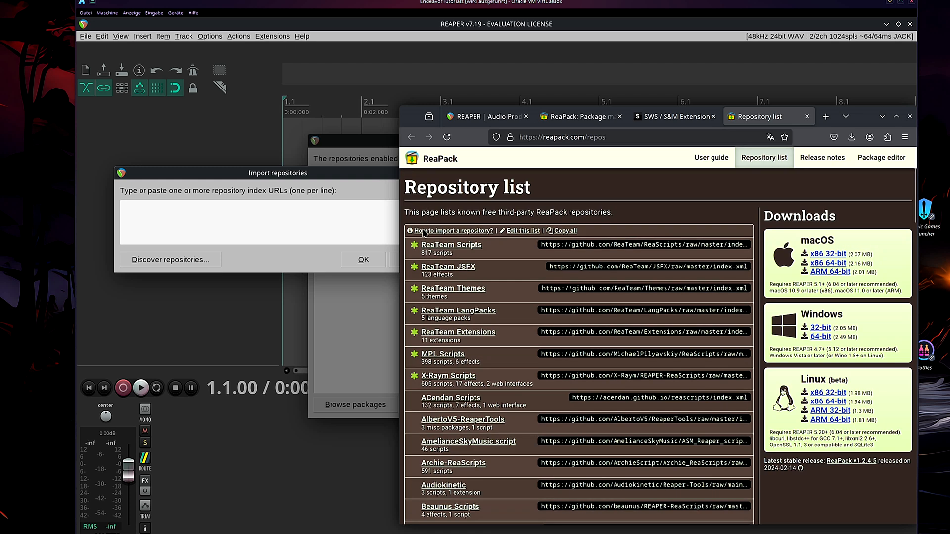
pyautogui.scroll(-3)
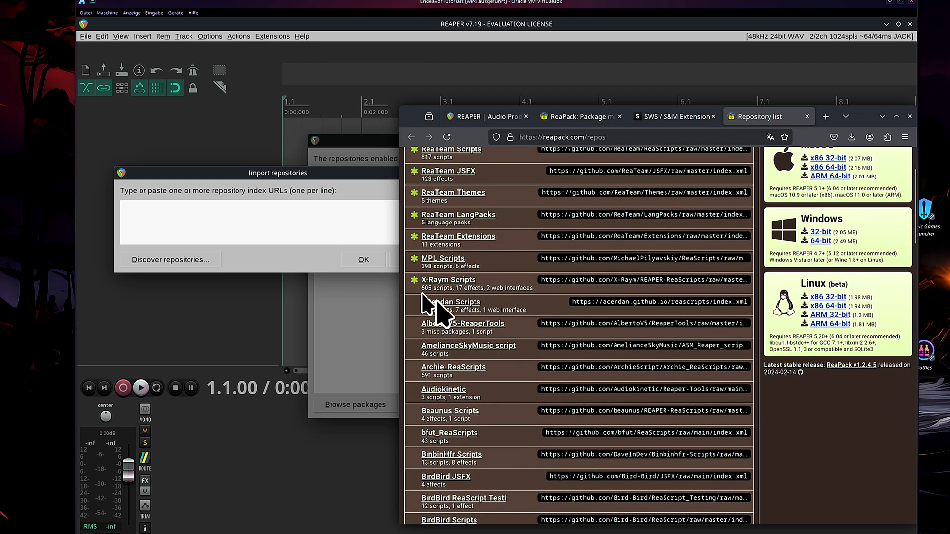
pyautogui.moveTo(610, 312)
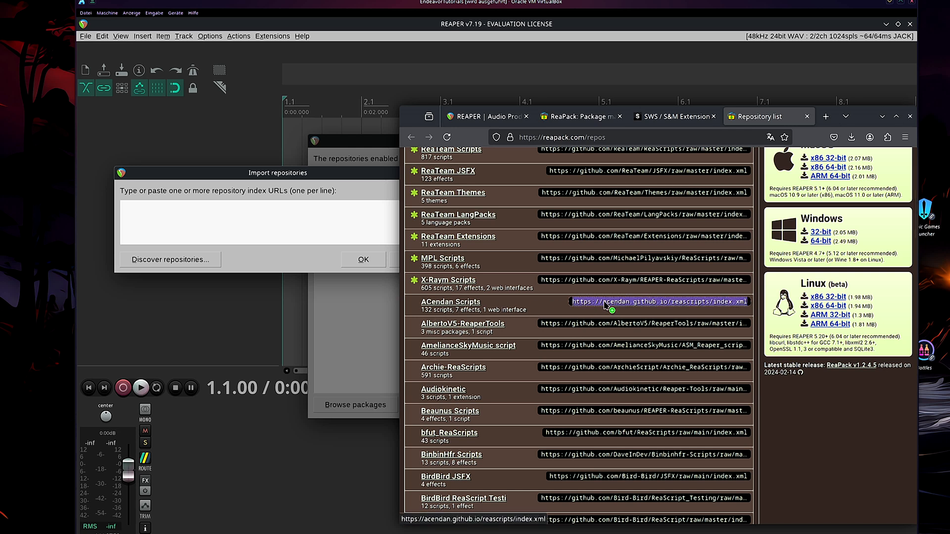
# Paste the ACendan Scripts and AlbertoV5 ReaperTools index URLs into ReaPack's import dialog.
pyautogui.rightClick(659, 302)
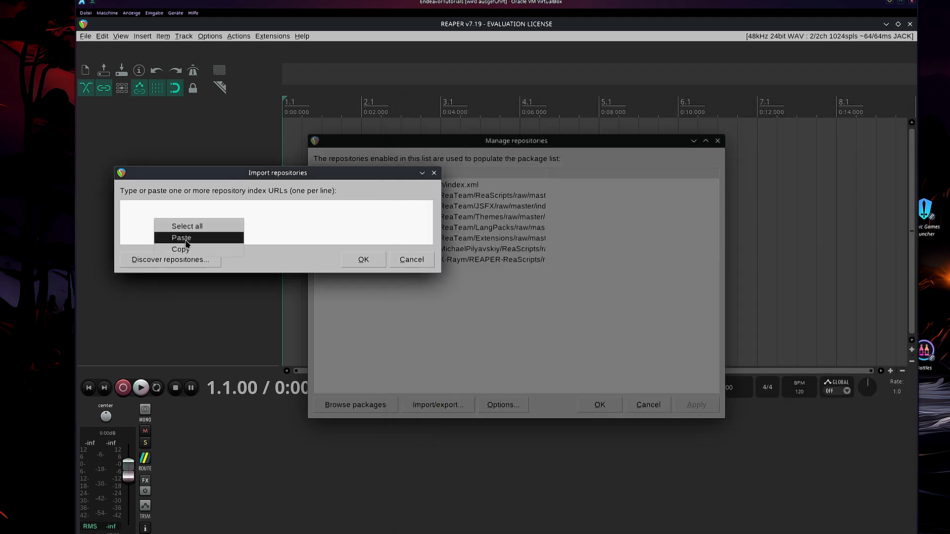
pyautogui.click(181, 237)
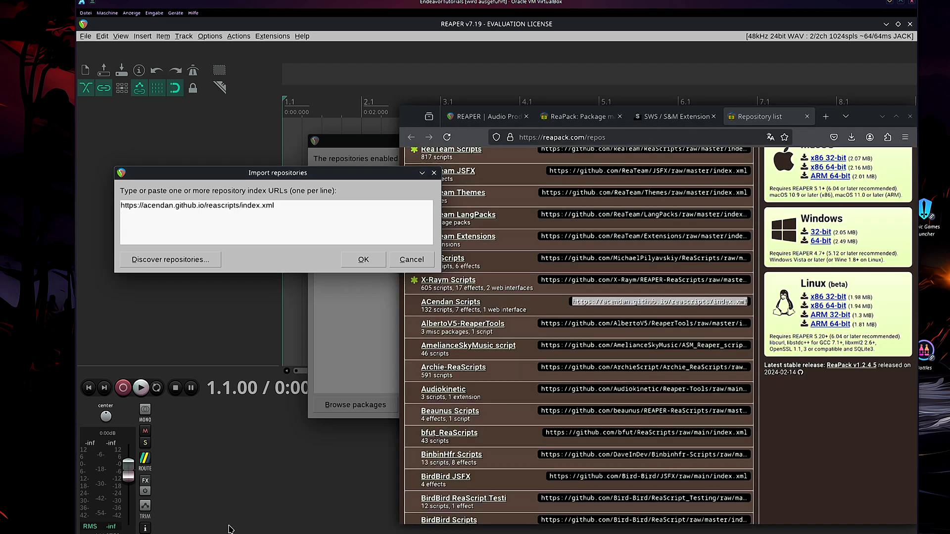
pyautogui.rightClick(644, 323)
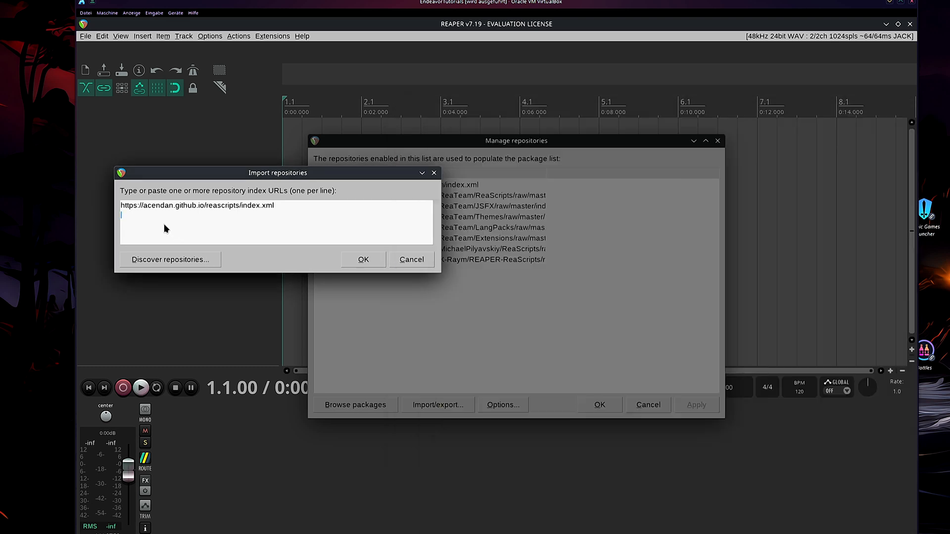
pyautogui.write('https://github.com/AlbertoV5/ReaperTools/raw/master/index.xml')
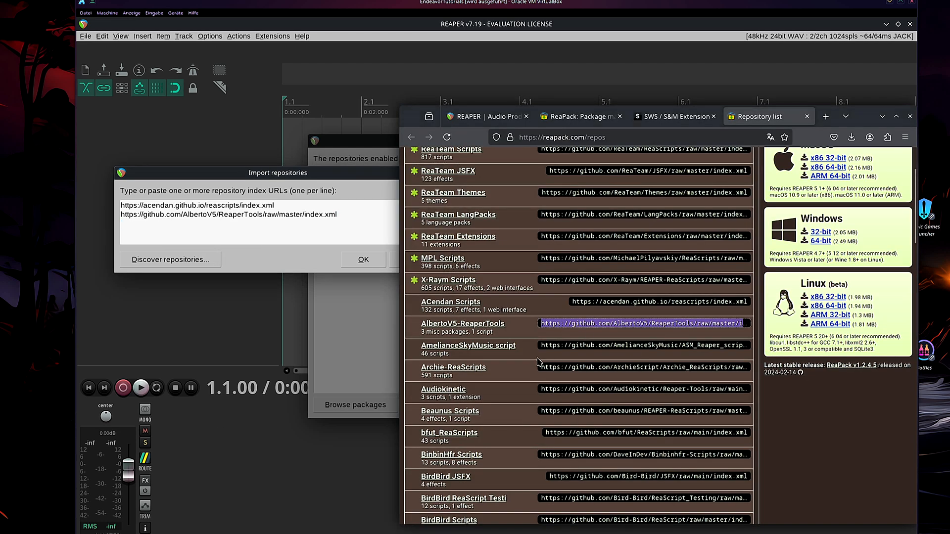
# Confirm importing both repository URLs and reopen the import/export options.
pyautogui.scroll(-3)
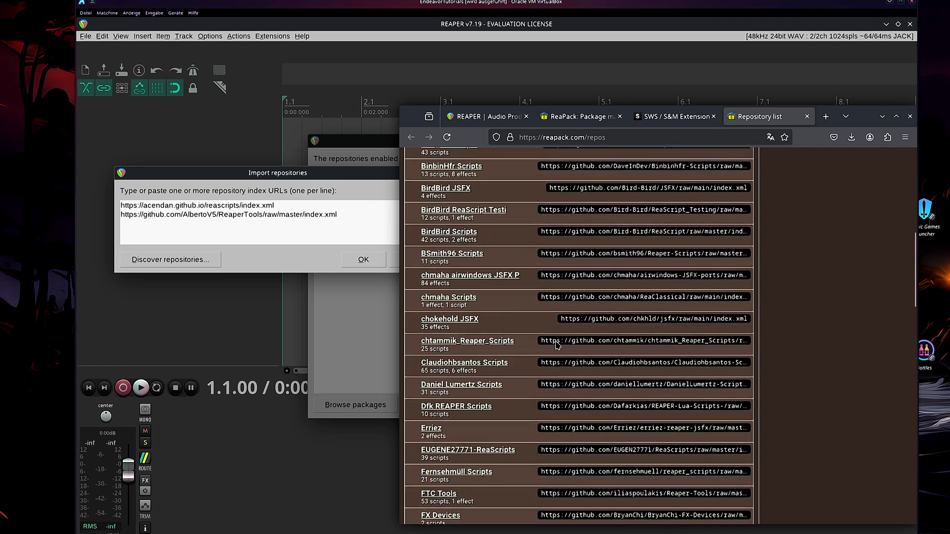
pyautogui.scroll(-3)
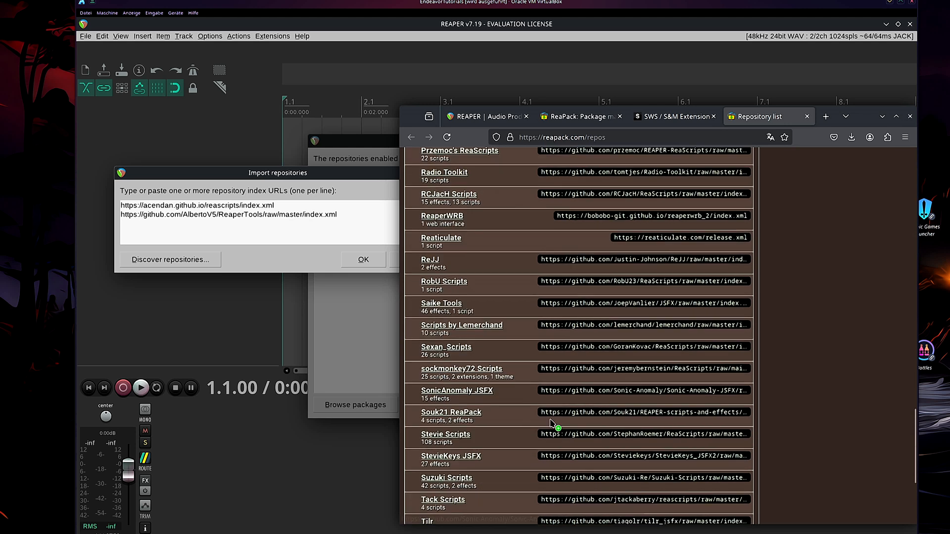
pyautogui.scroll(-3)
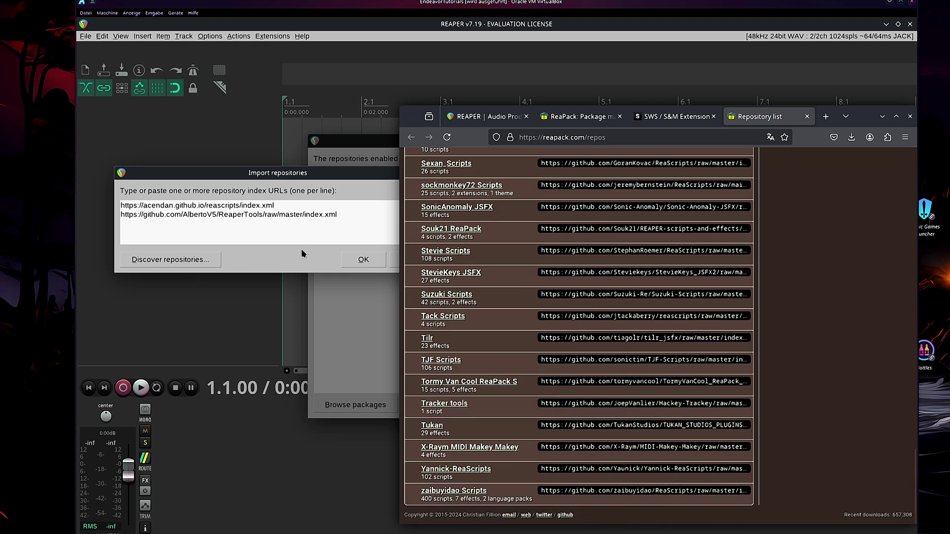
pyautogui.scroll(3)
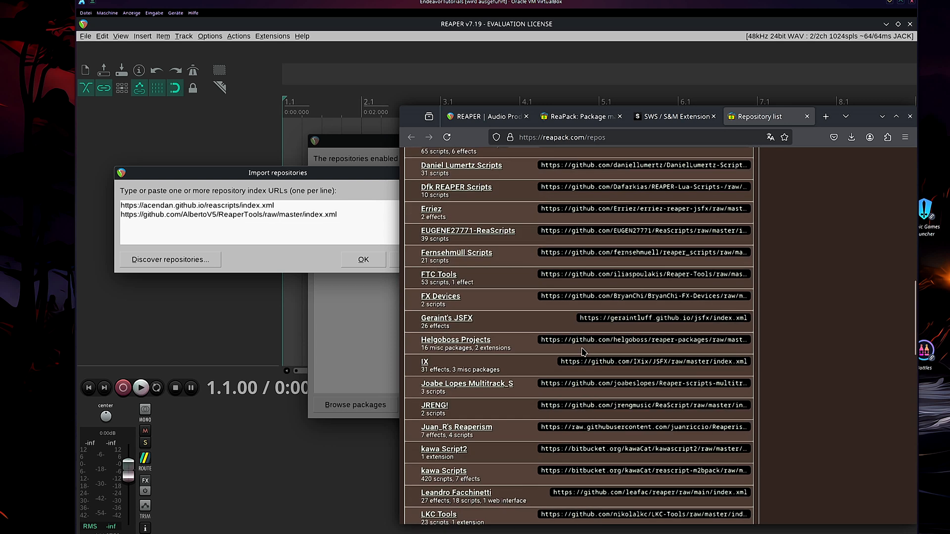
pyautogui.scroll(-3)
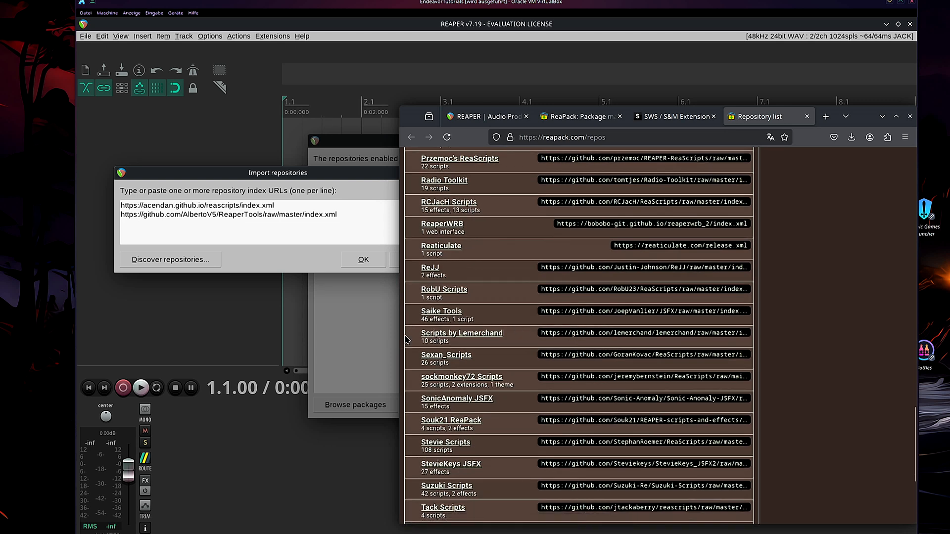
pyautogui.click(440, 311)
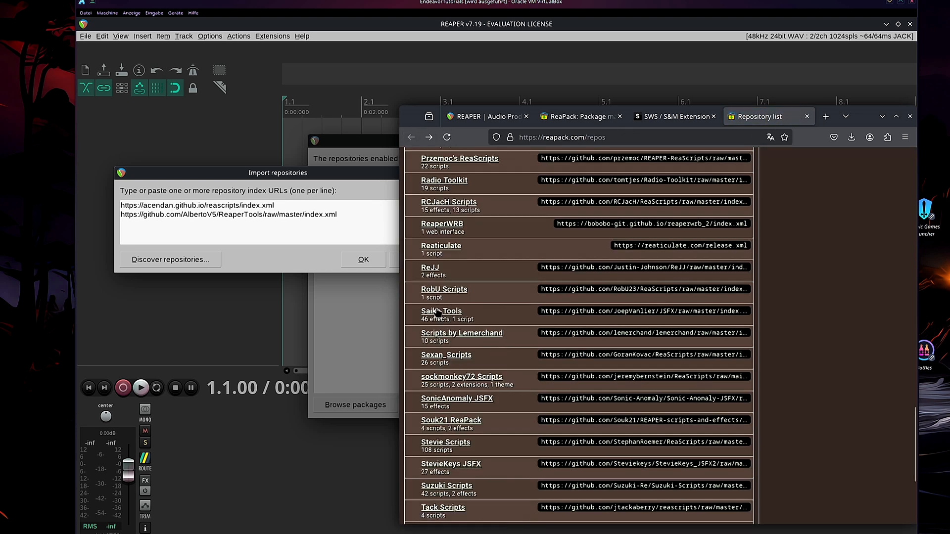
pyautogui.moveTo(429, 268)
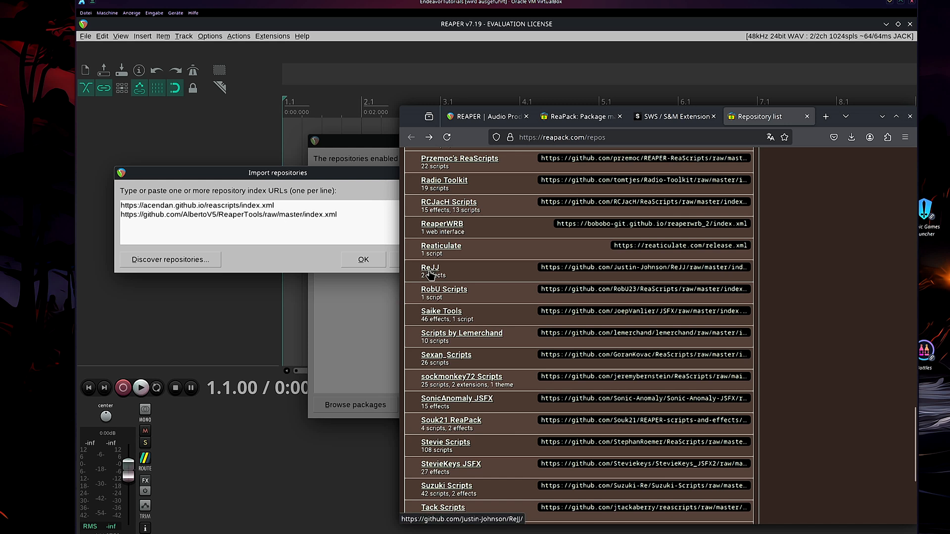
pyautogui.moveTo(427, 272)
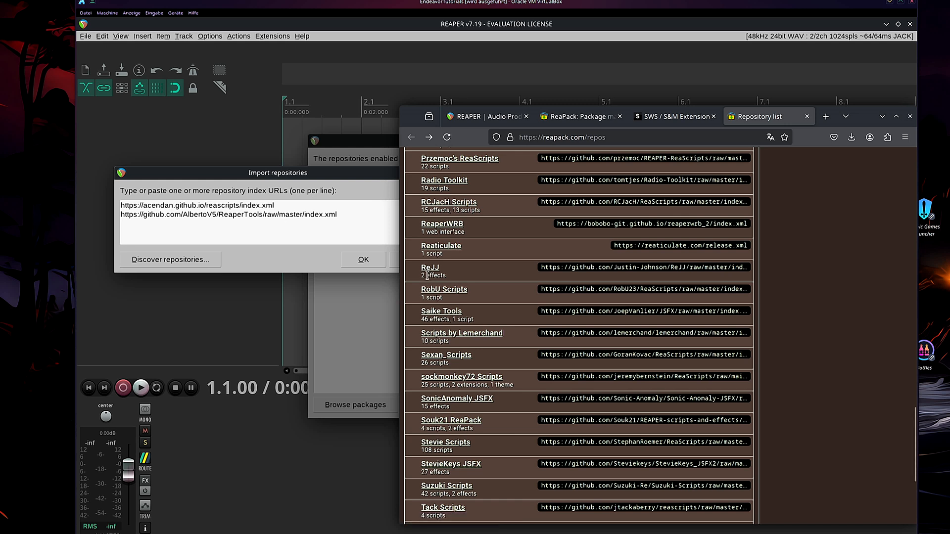
pyautogui.scroll(-3)
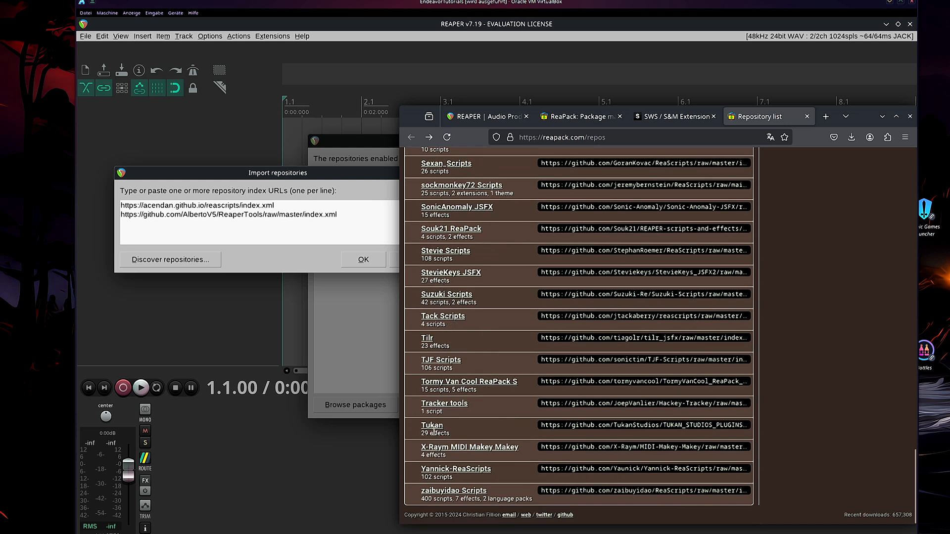
pyautogui.moveTo(556, 444)
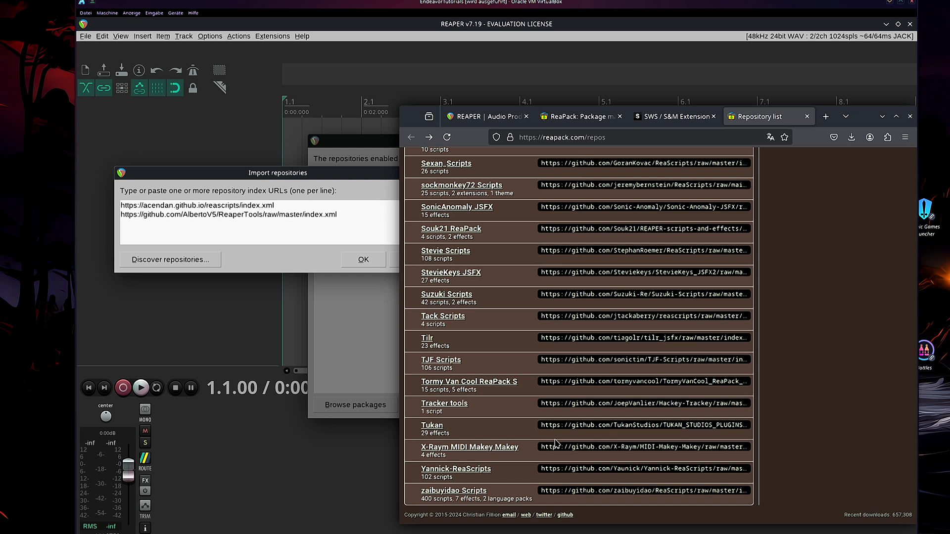
pyautogui.moveTo(561, 278)
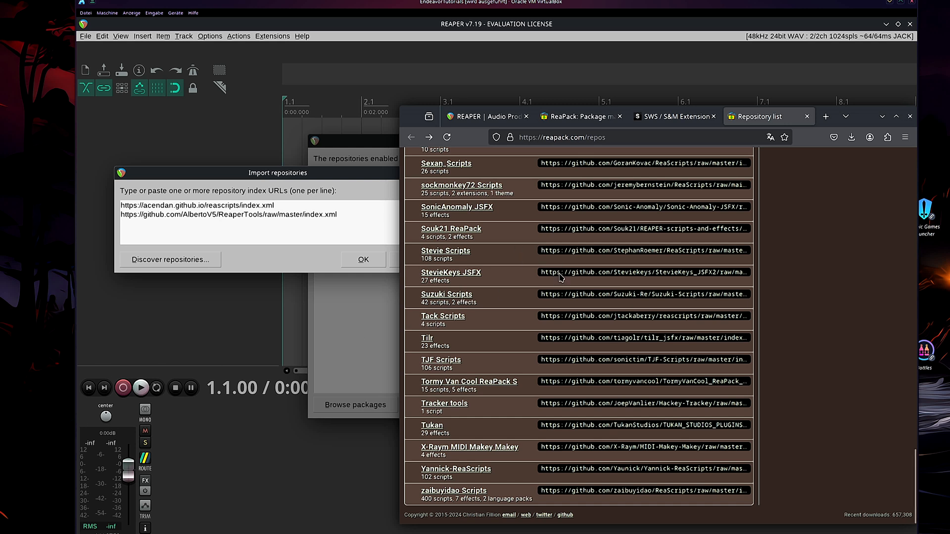
pyautogui.scroll(3)
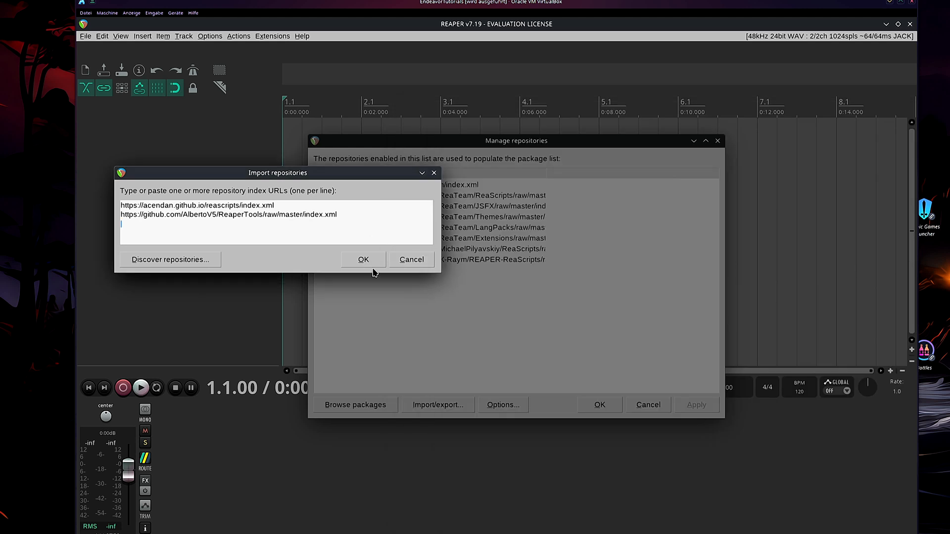
pyautogui.click(363, 260)
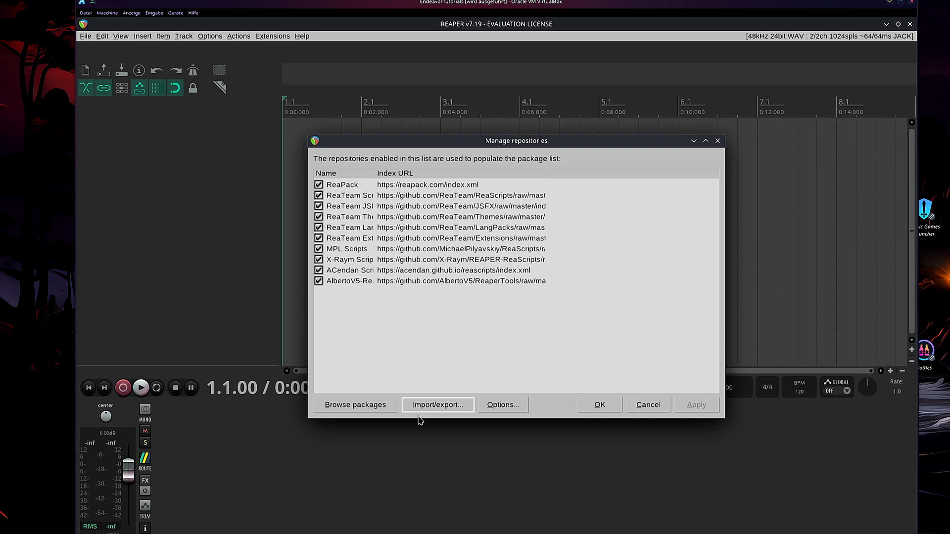
pyautogui.click(437, 405)
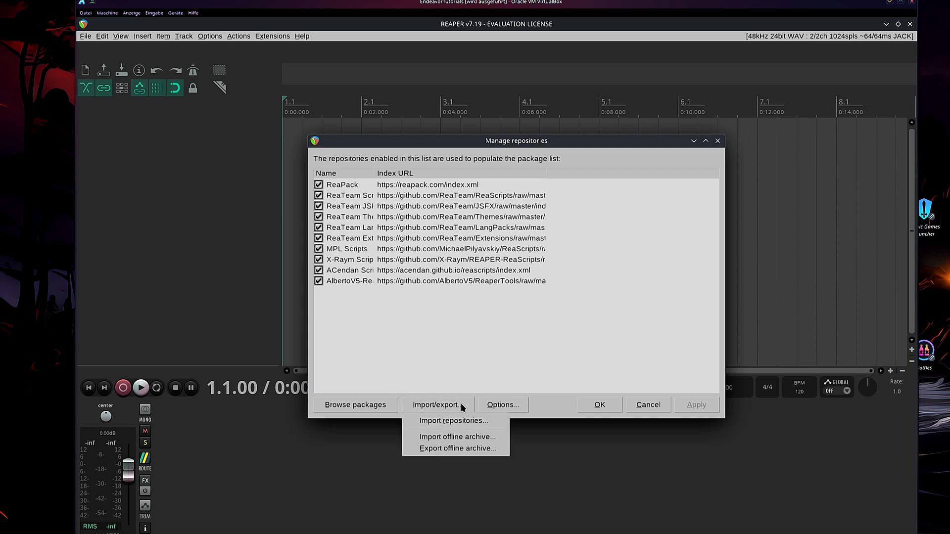
pyautogui.click(454, 421)
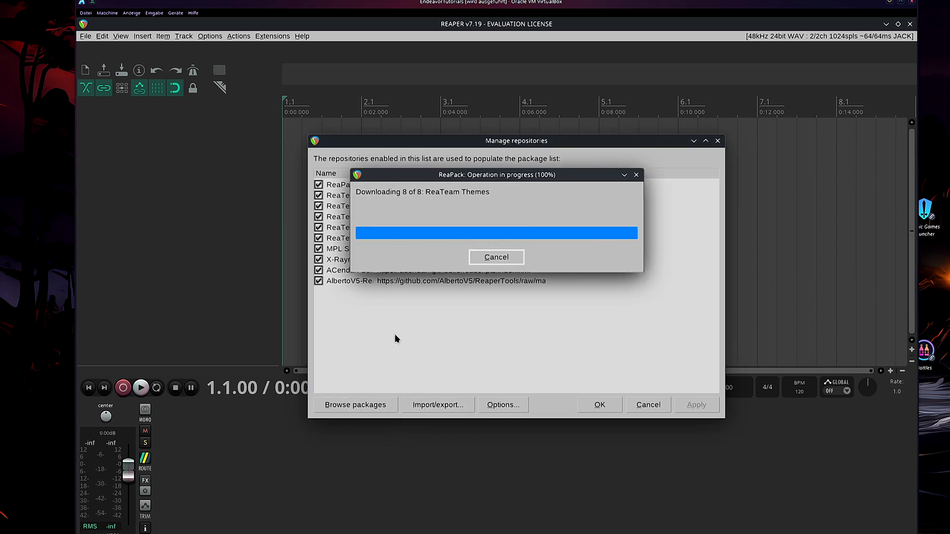
# Queue all 2,130 packages for install/update and enable auto-install on future syncs.
pyautogui.click(355, 405)
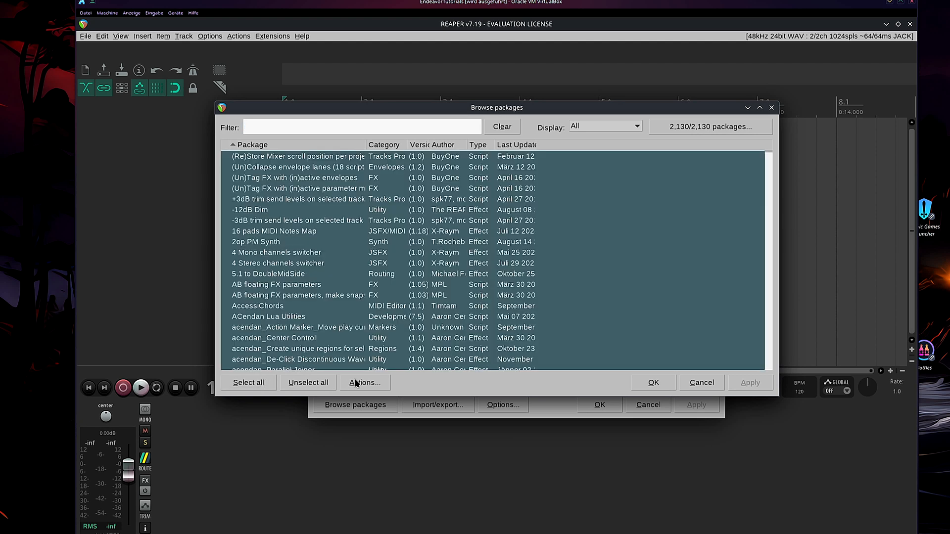
pyautogui.click(364, 382)
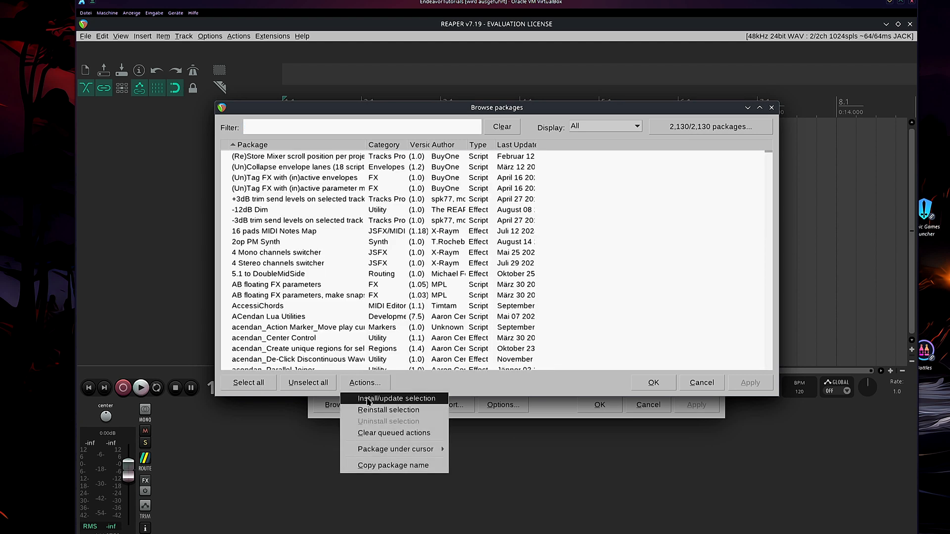
pyautogui.click(396, 398)
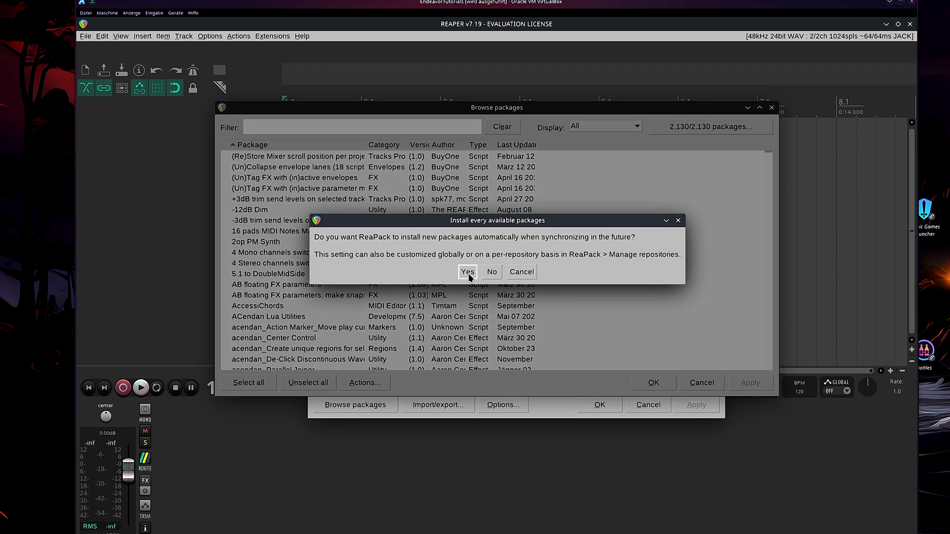
pyautogui.moveTo(469, 254)
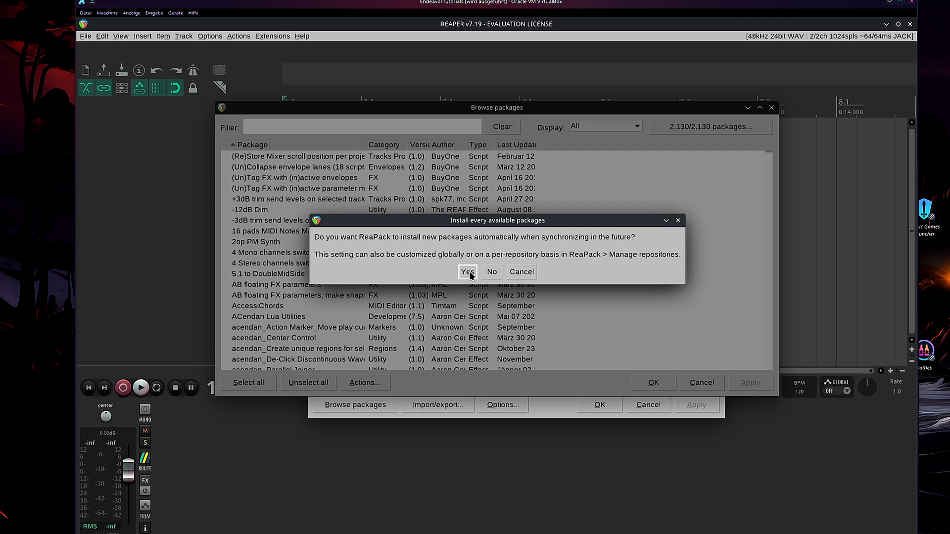
pyautogui.click(467, 272)
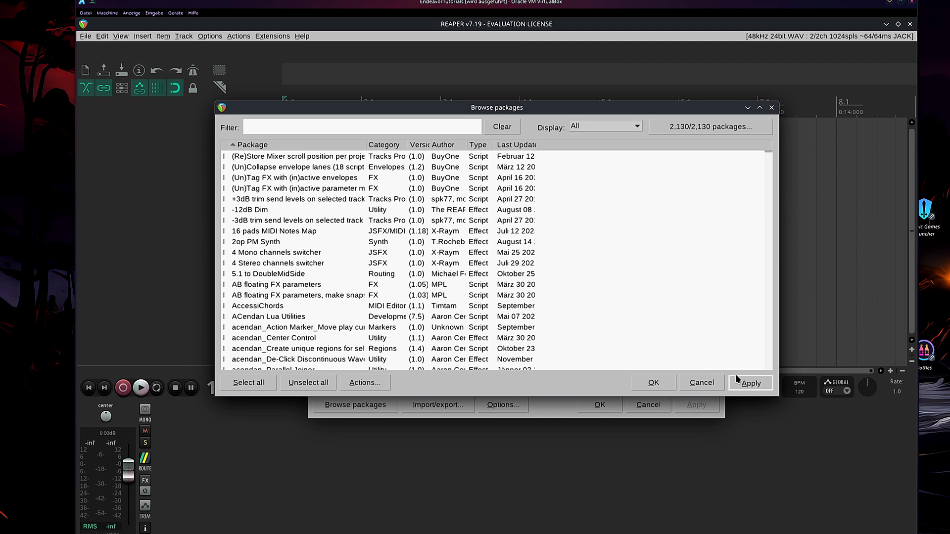
pyautogui.click(750, 383)
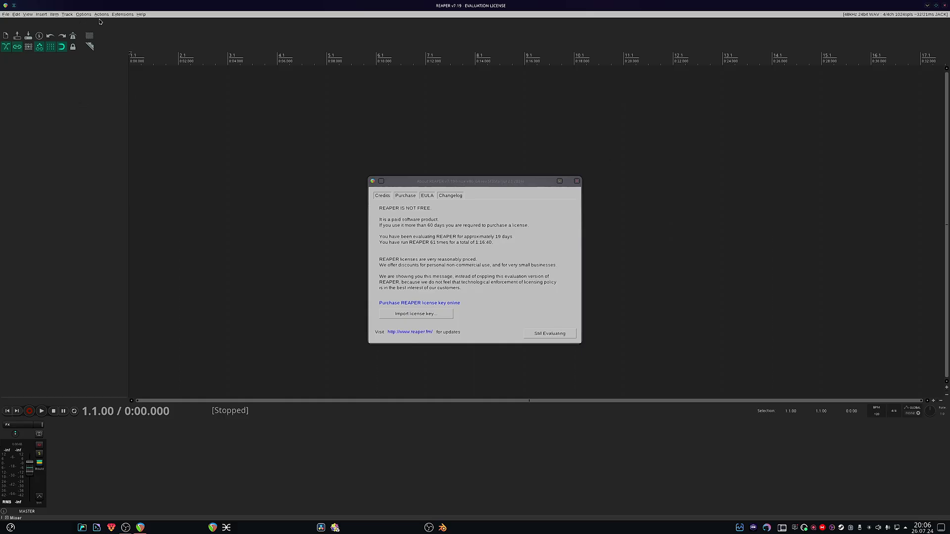
# Apply pending installs from the ReaPack browser and dismiss the 75-error conflict report.
pyautogui.click(122, 14)
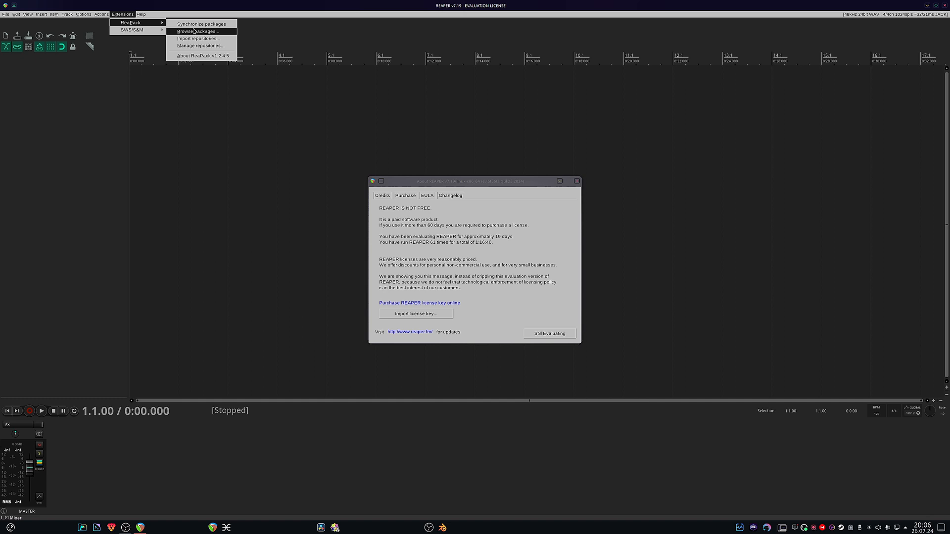
pyautogui.click(194, 32)
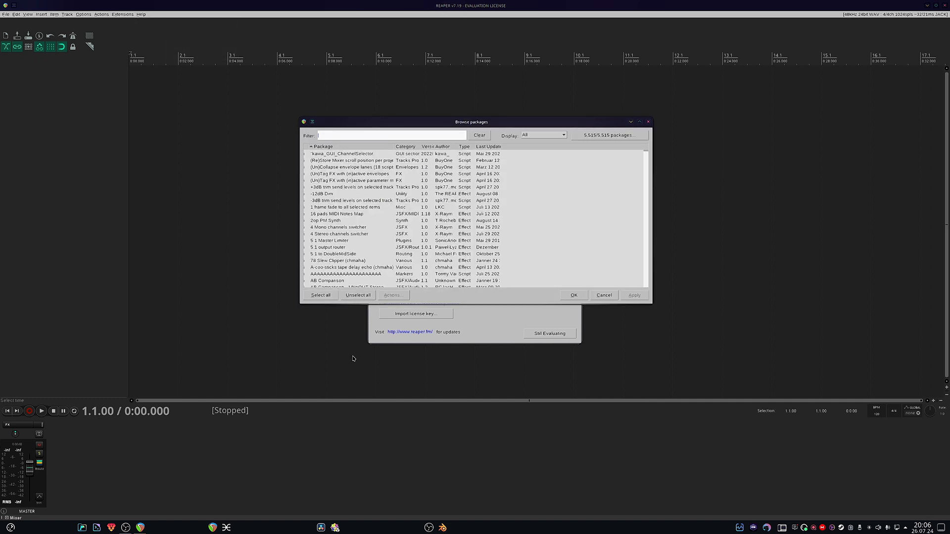
pyautogui.click(392, 295)
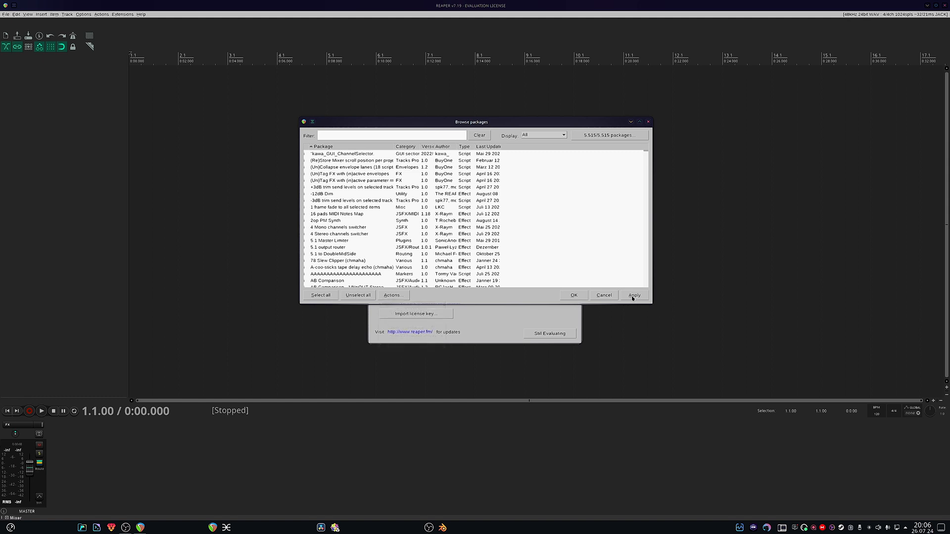
pyautogui.click(634, 295)
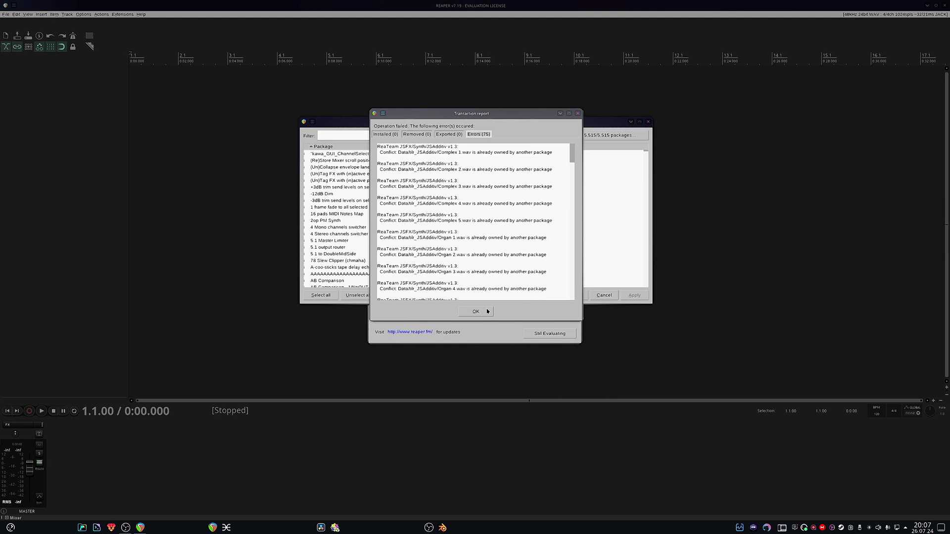
pyautogui.click(475, 311)
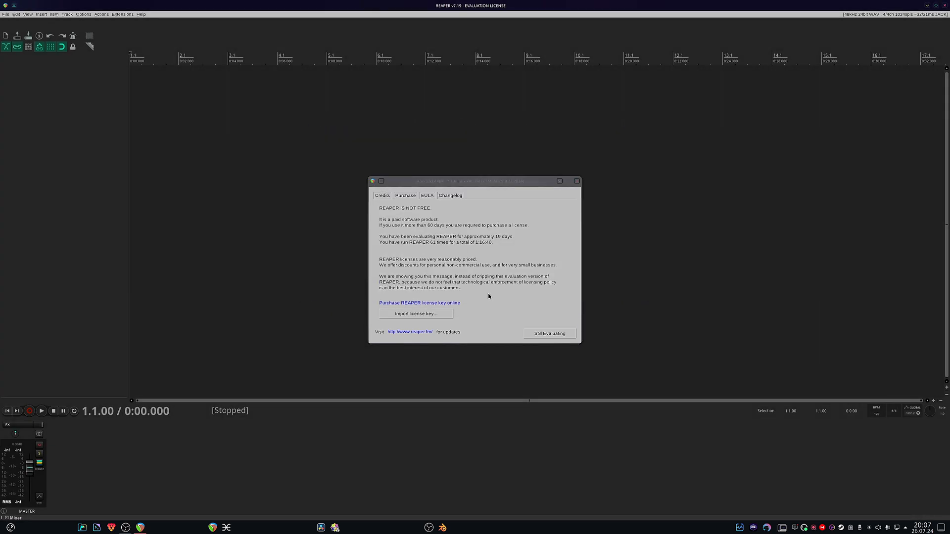
pyautogui.moveTo(105, 87)
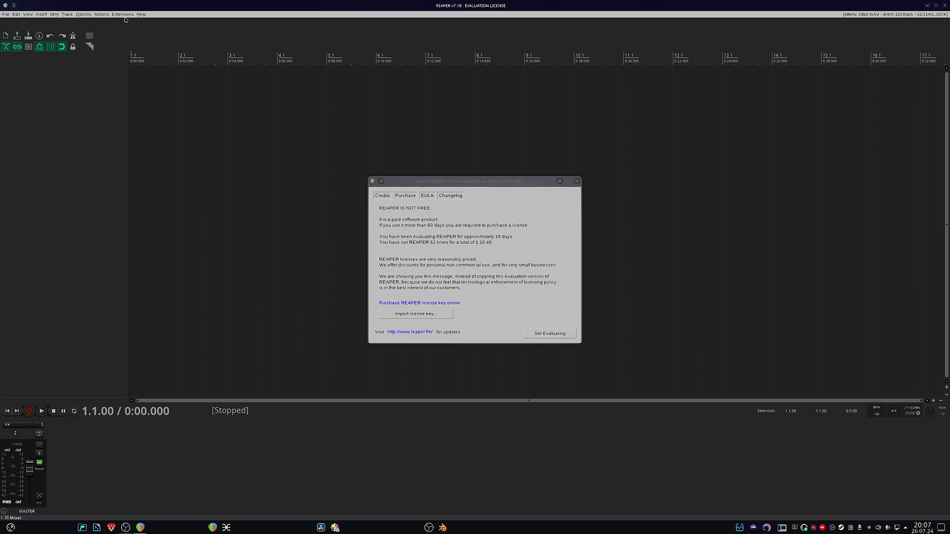
pyautogui.moveTo(134, 7)
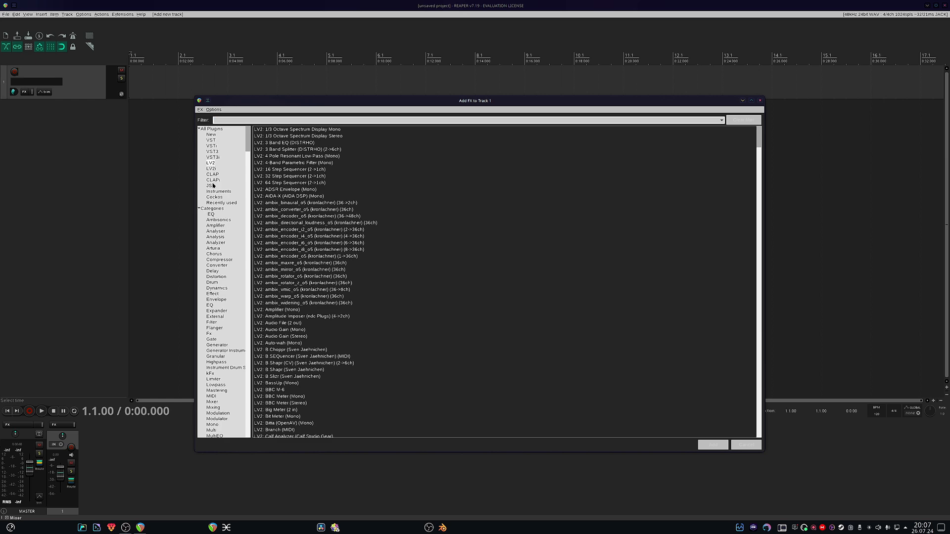
# Filter Add FX to JSFX matching 'tuk' and add JS: SUM CHANNEL (Tukan) to Track 1.
pyautogui.click(211, 185)
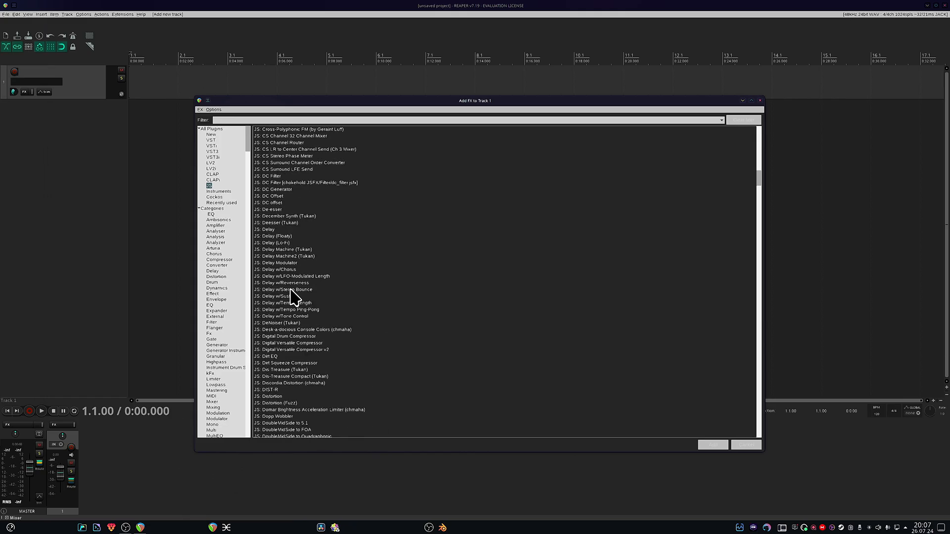
pyautogui.scroll(-3)
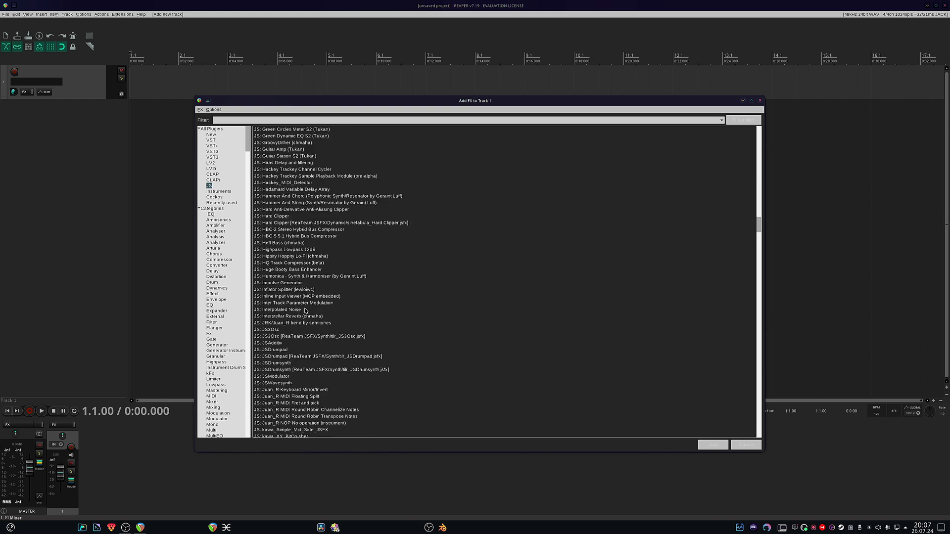
pyautogui.scroll(-3)
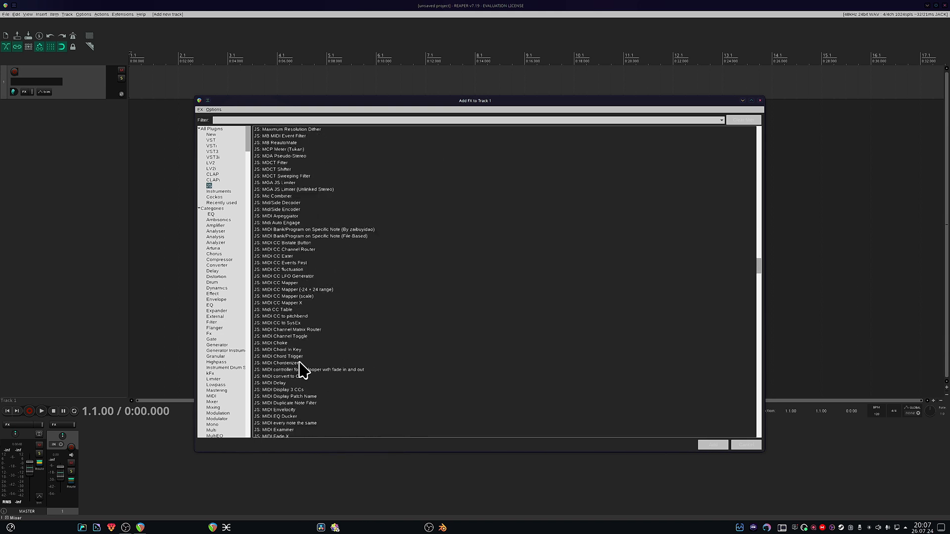
pyautogui.scroll(-3)
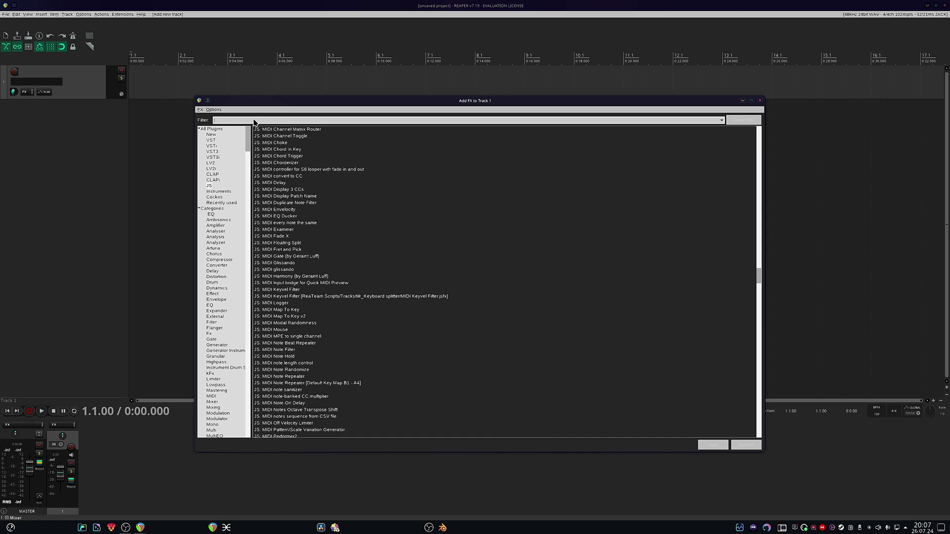
pyautogui.write('tuk')
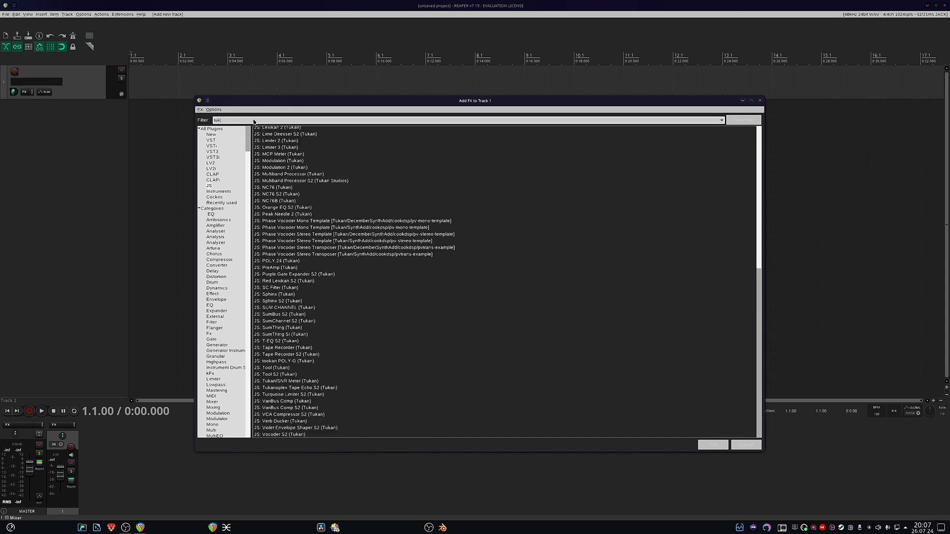
pyautogui.moveTo(225, 154)
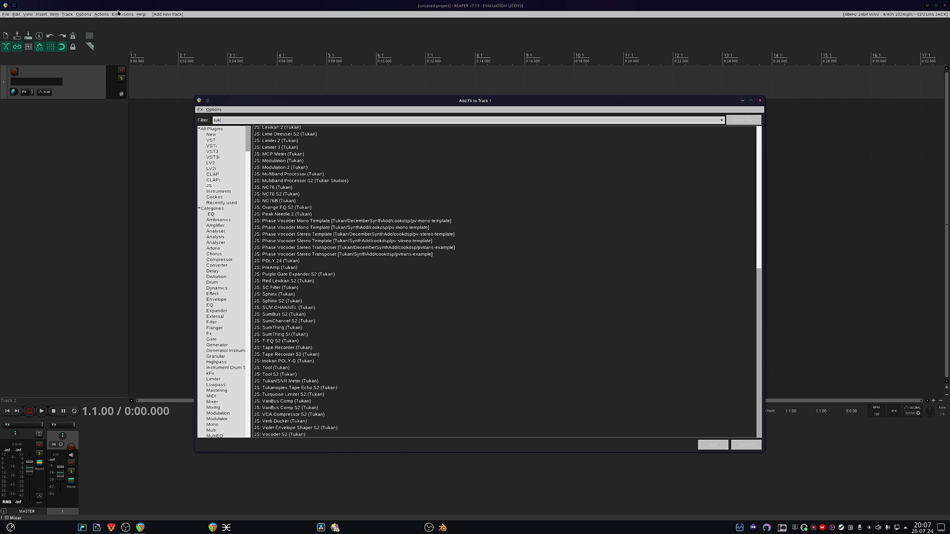
pyautogui.moveTo(216, 191)
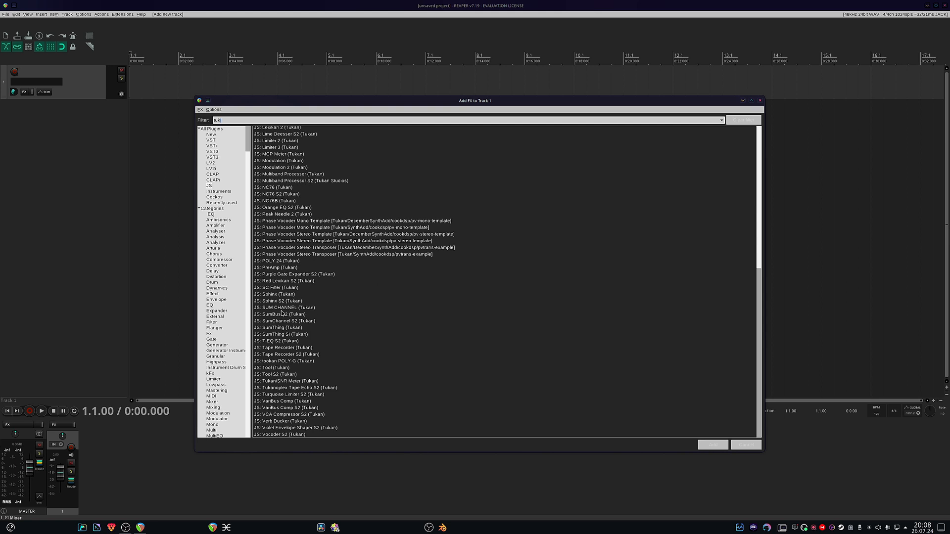
pyautogui.doubleClick(278, 307)
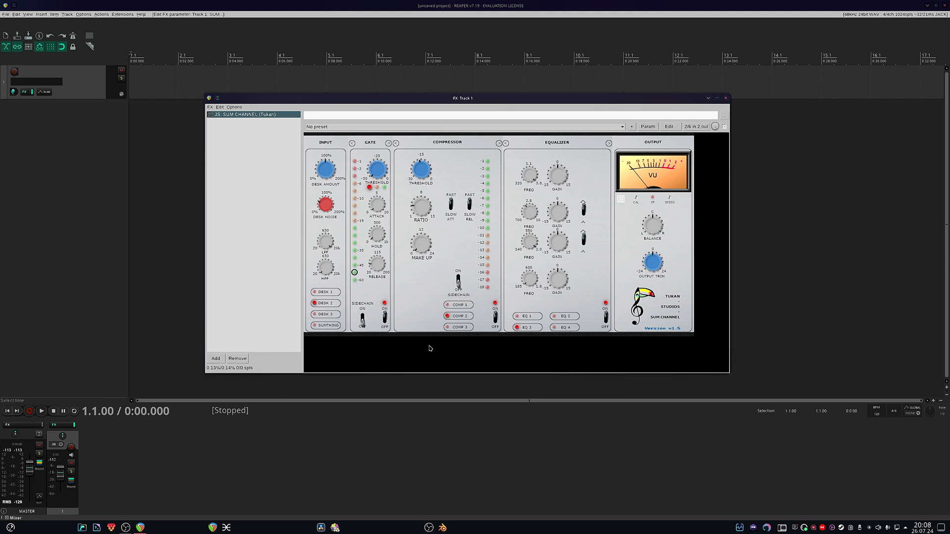
pyautogui.moveTo(410, 221)
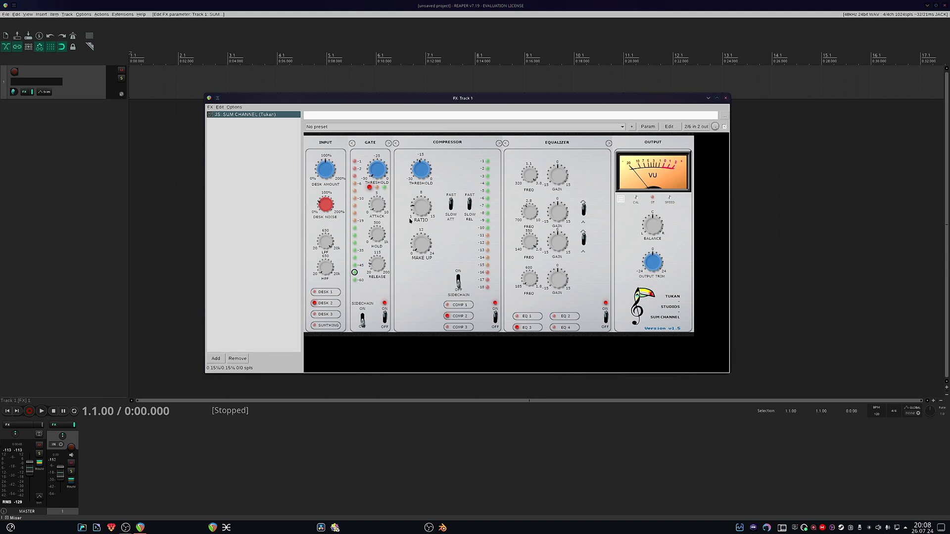
# Swap SUM CHANNEL for JS: Tape Recorder S2 (Tukan) on Track 1.
pyautogui.click(237, 358)
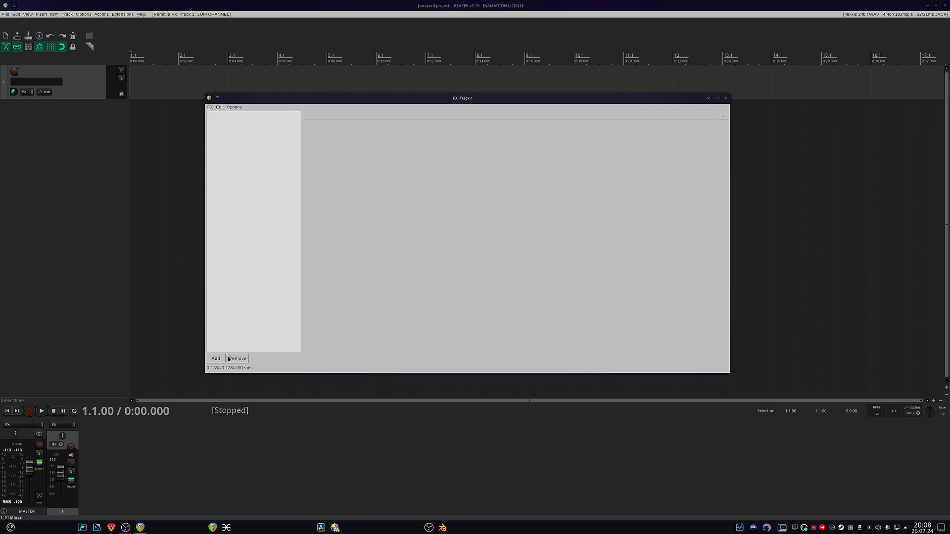
pyautogui.click(215, 358)
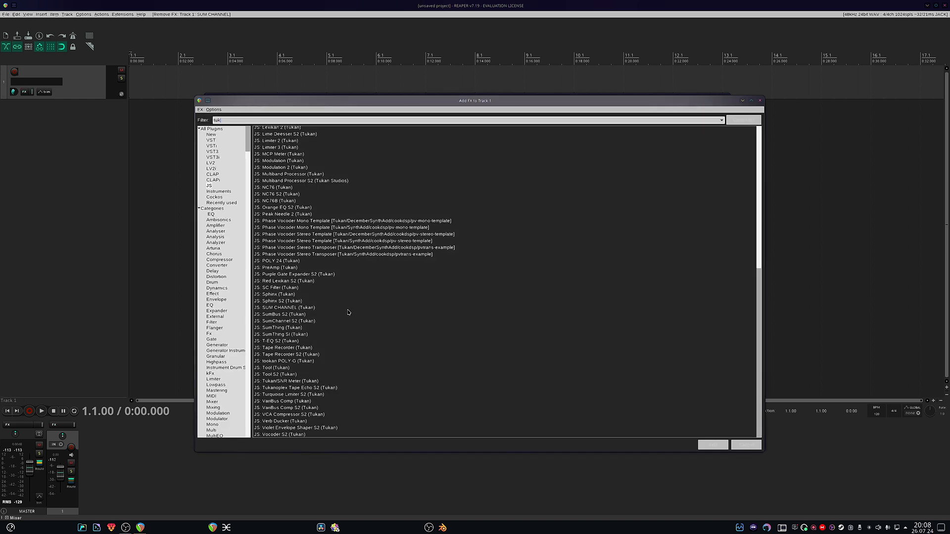
pyautogui.click(285, 347)
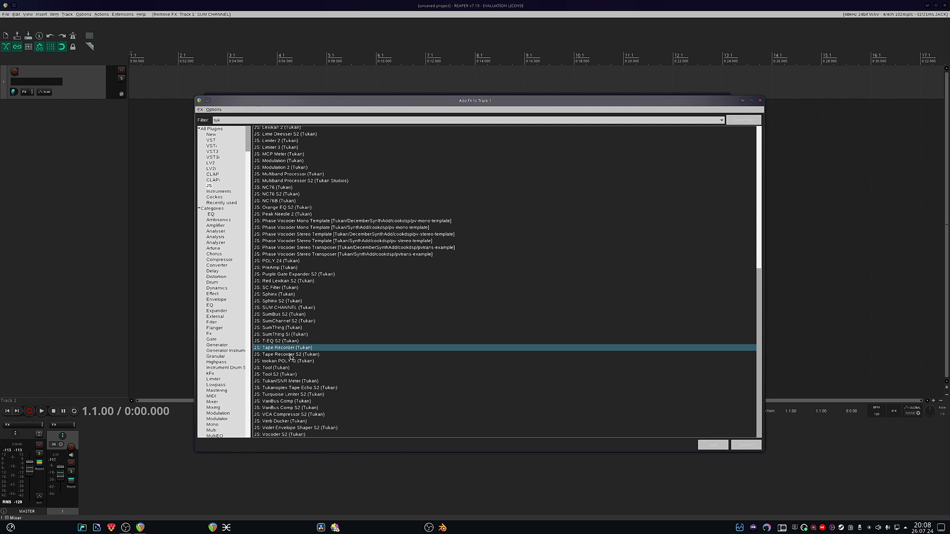
pyautogui.doubleClick(283, 348)
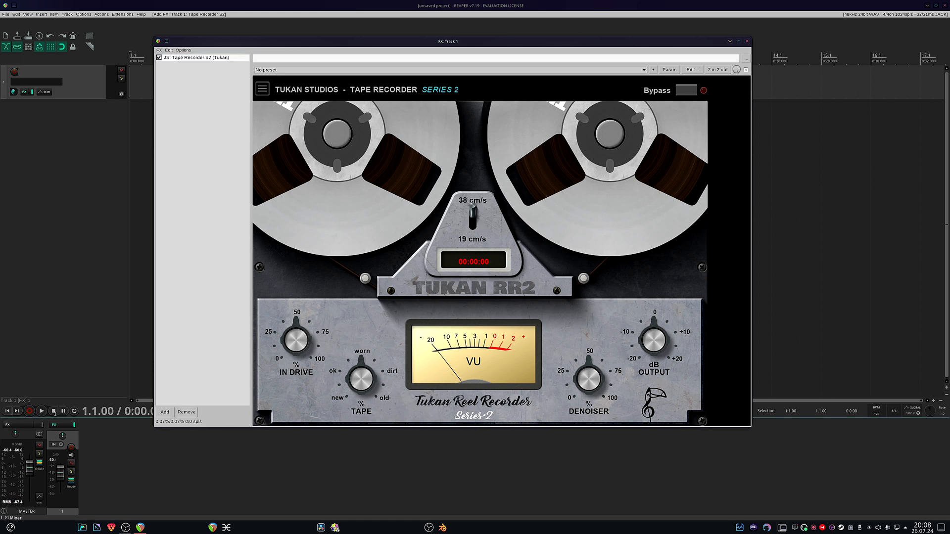
# Play briefly through Tape Recorder S2, stop, and remove it from Track 1.
pyautogui.click(40, 411)
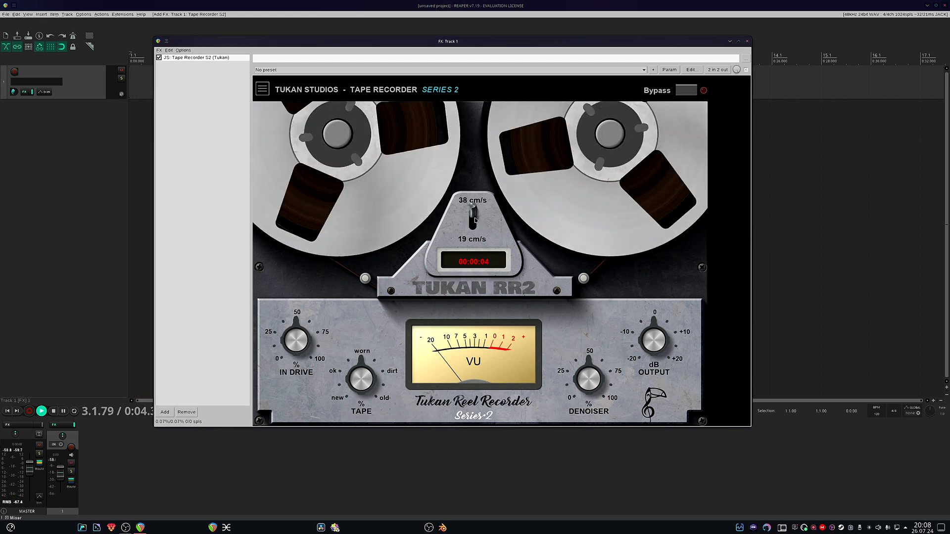
pyautogui.click(41, 411)
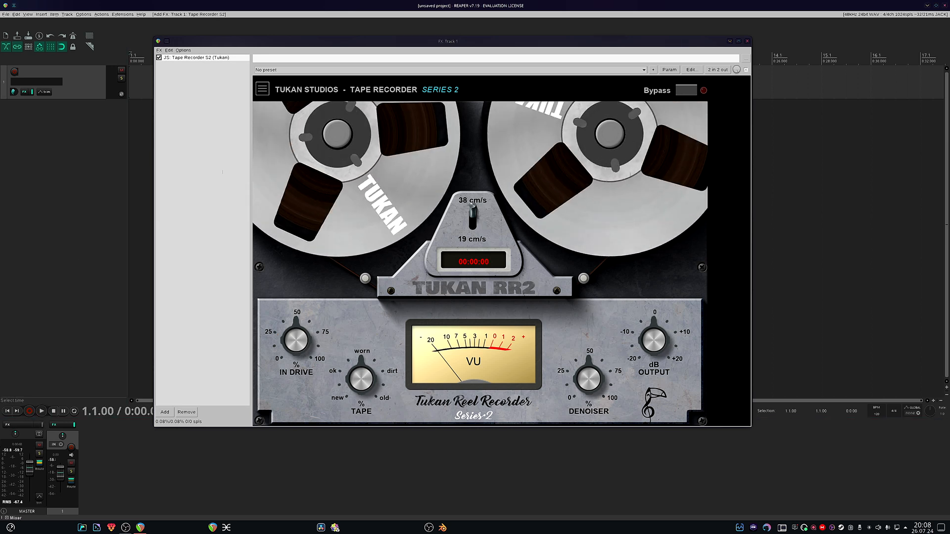
pyautogui.click(186, 413)
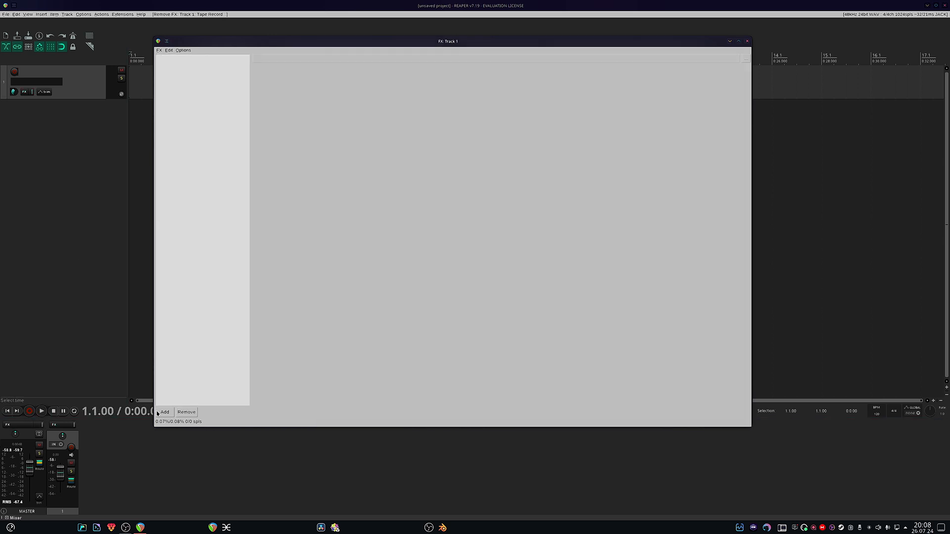
pyautogui.click(164, 412)
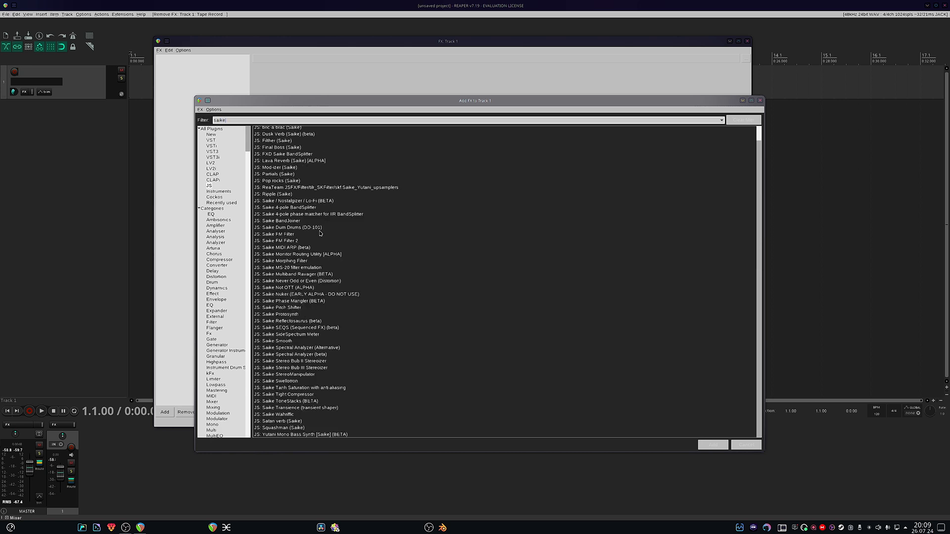
# Add Lava Reverb (Saike), remove it, then add a second Saike effect to Track 1.
pyautogui.doubleClick(290, 160)
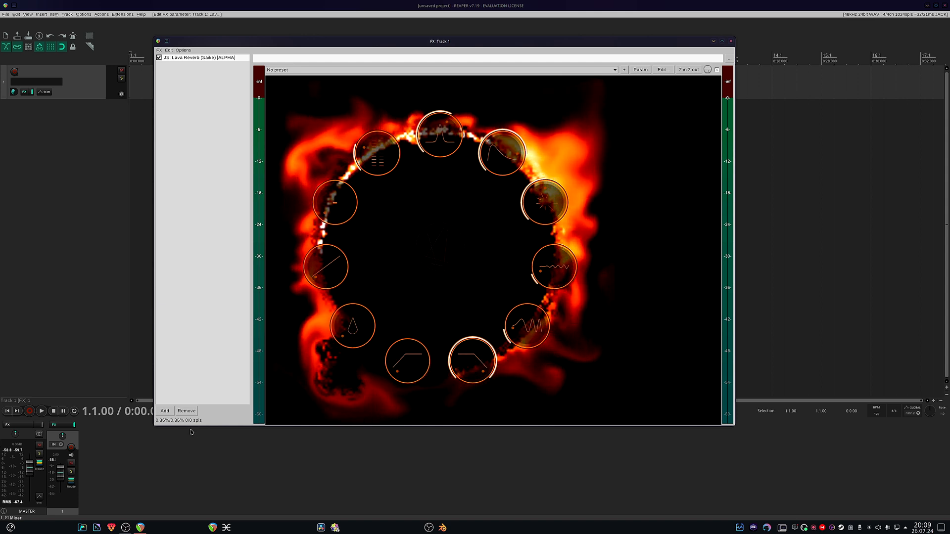
pyautogui.click(186, 411)
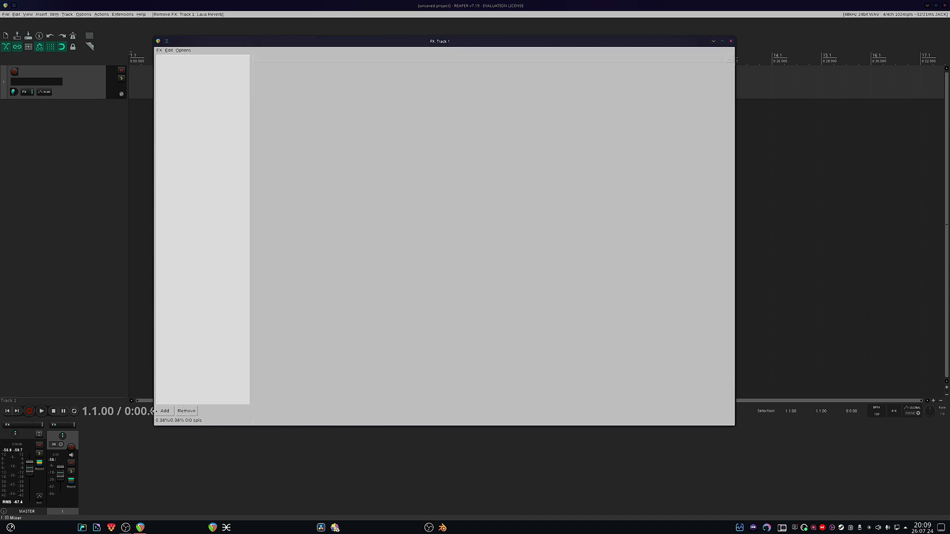
pyautogui.click(165, 411)
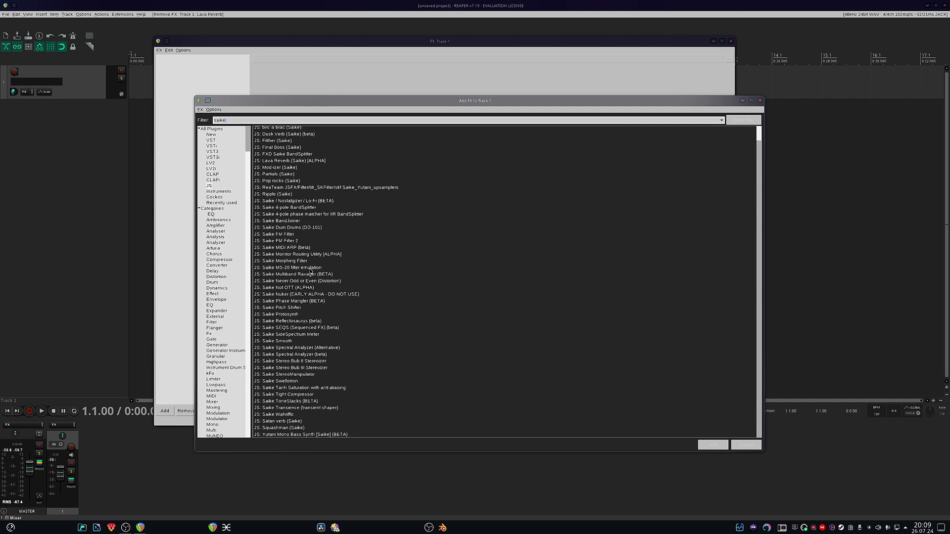
pyautogui.moveTo(766, 315)
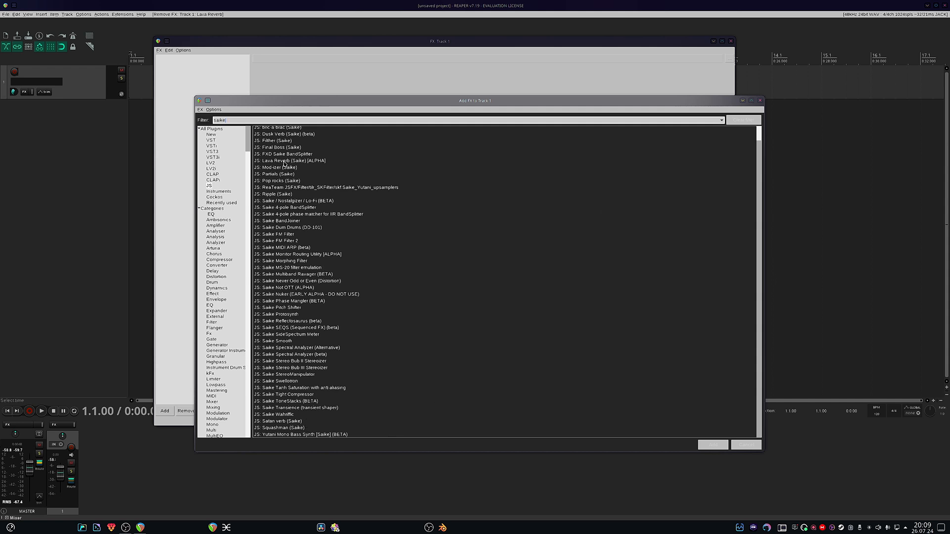
pyautogui.scroll(3)
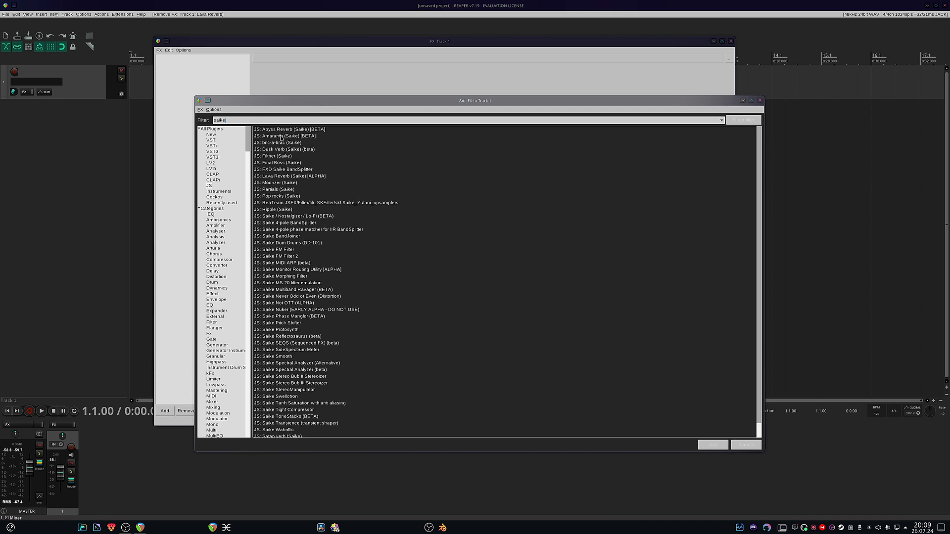
pyautogui.doubleClick(289, 129)
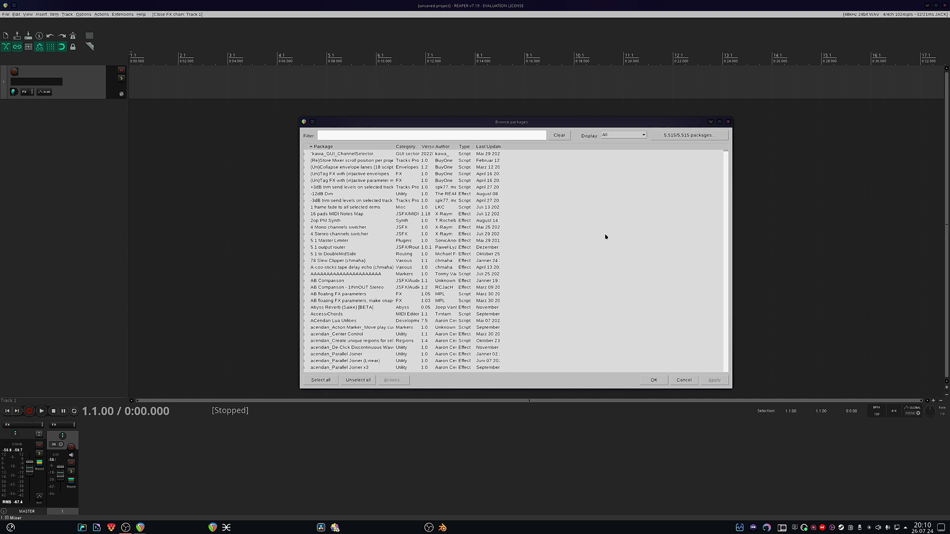
pyautogui.moveTo(616, 81)
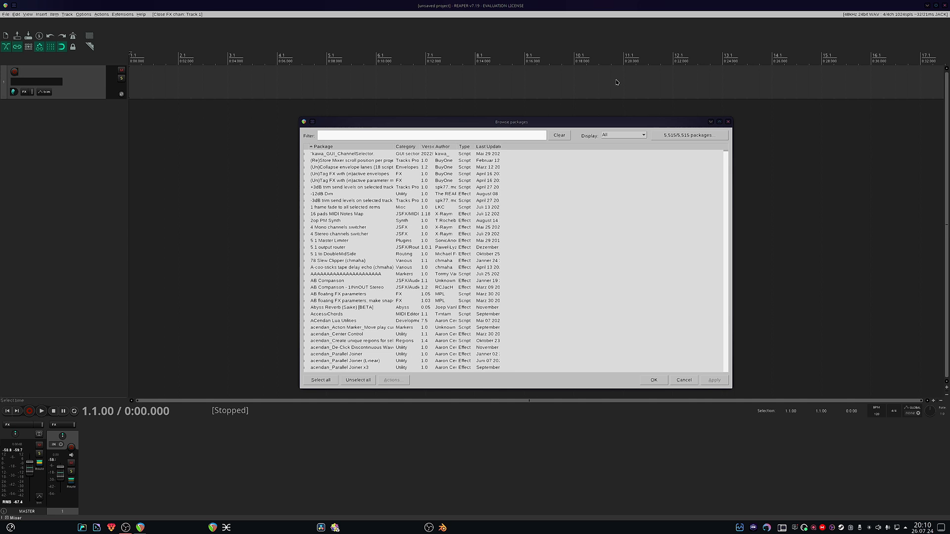
# Close the ReaPack Browse packages window.
pyautogui.click(135, 29)
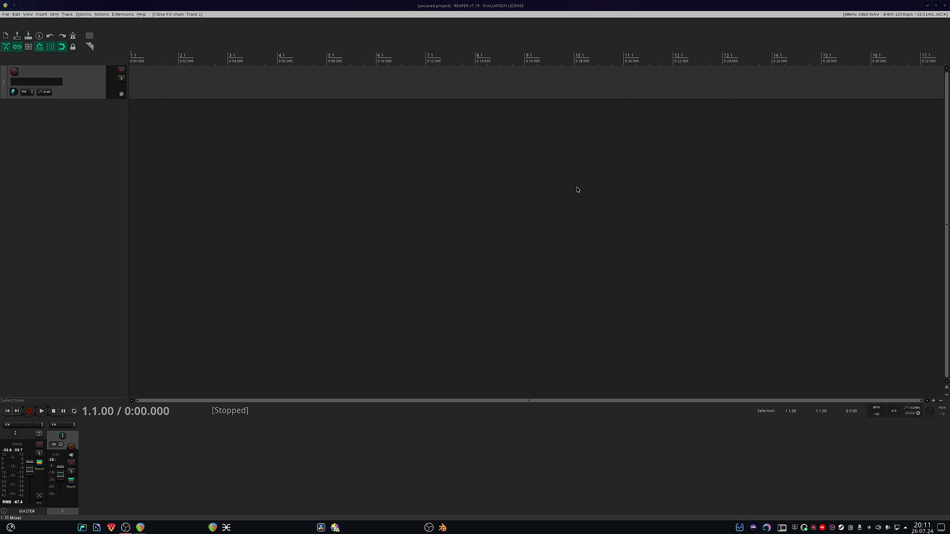
pyautogui.moveTo(123, 24)
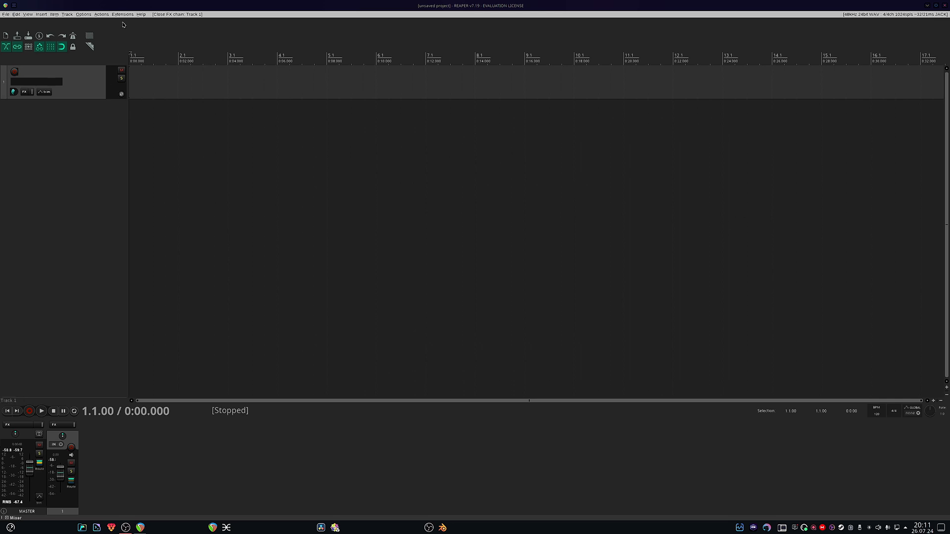
# Open the Extensions menu to show the SWS/S&M submenu.
pyautogui.click(122, 13)
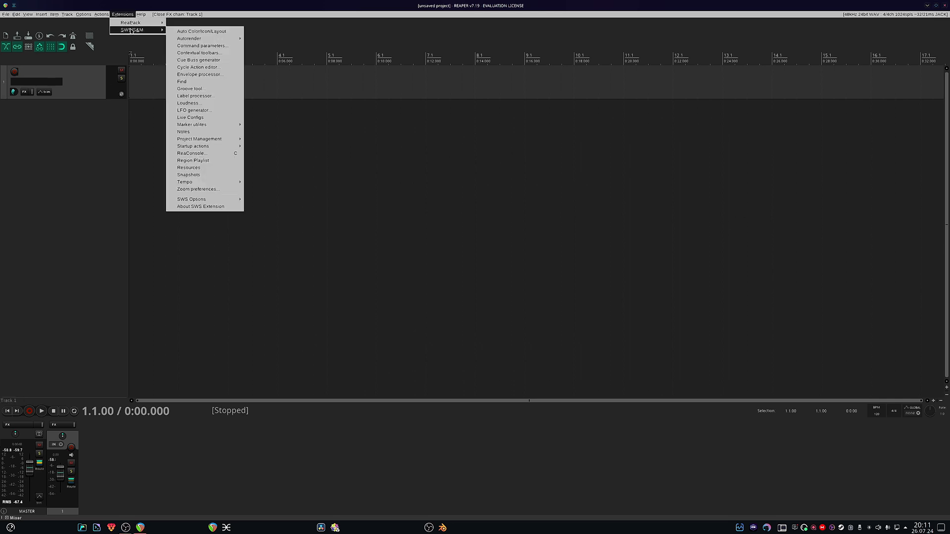